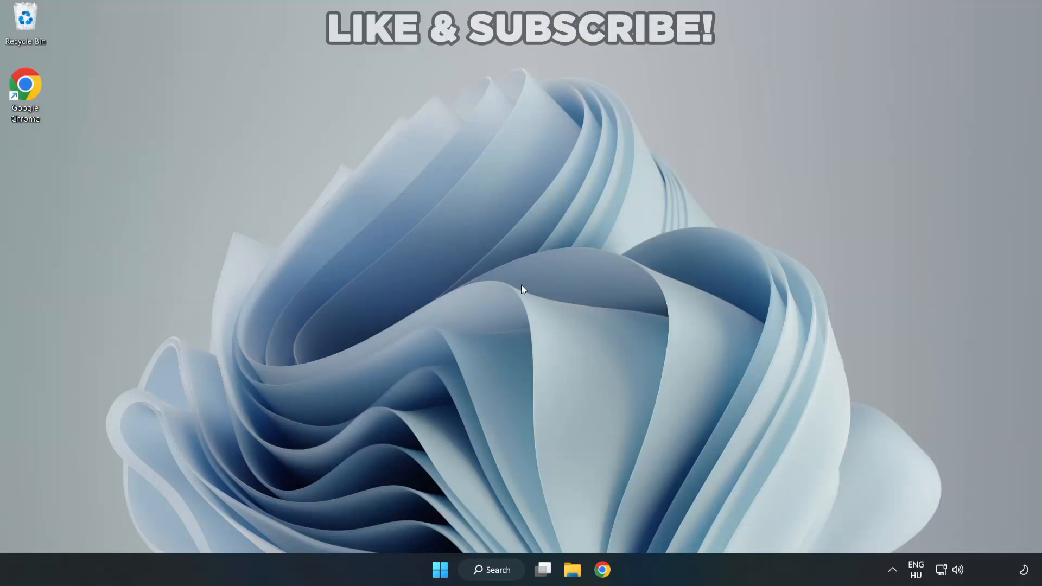
mouse_move(522, 291)
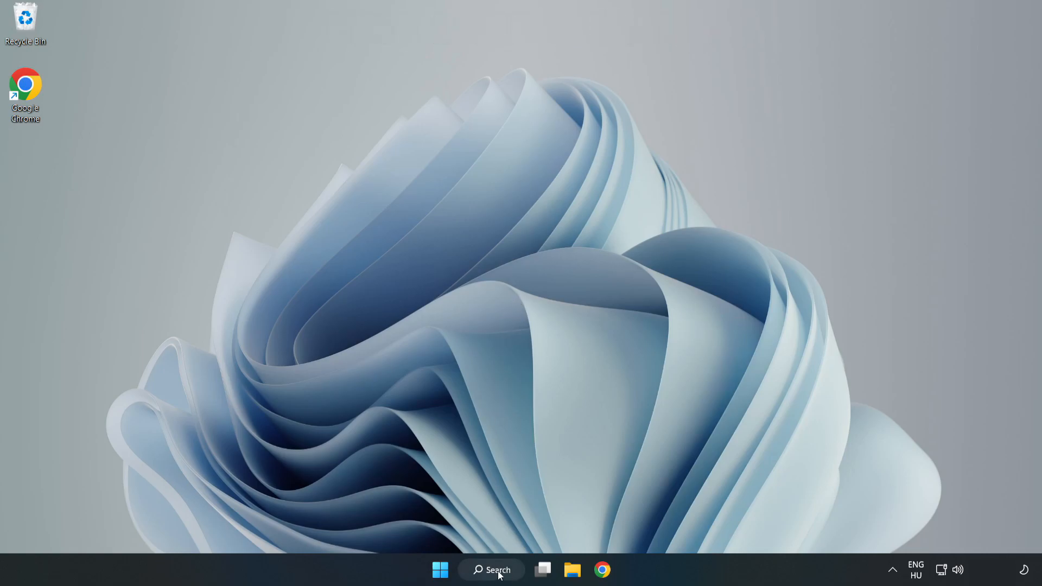
Search for 'devic' in Windows Search and launch Device Manager
left_click(491, 570)
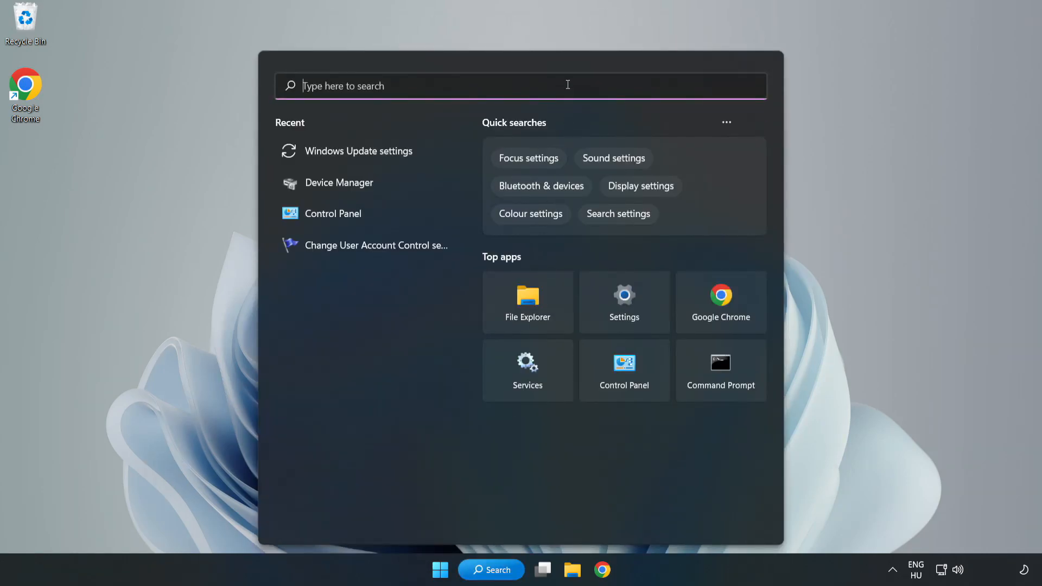
type("devic")
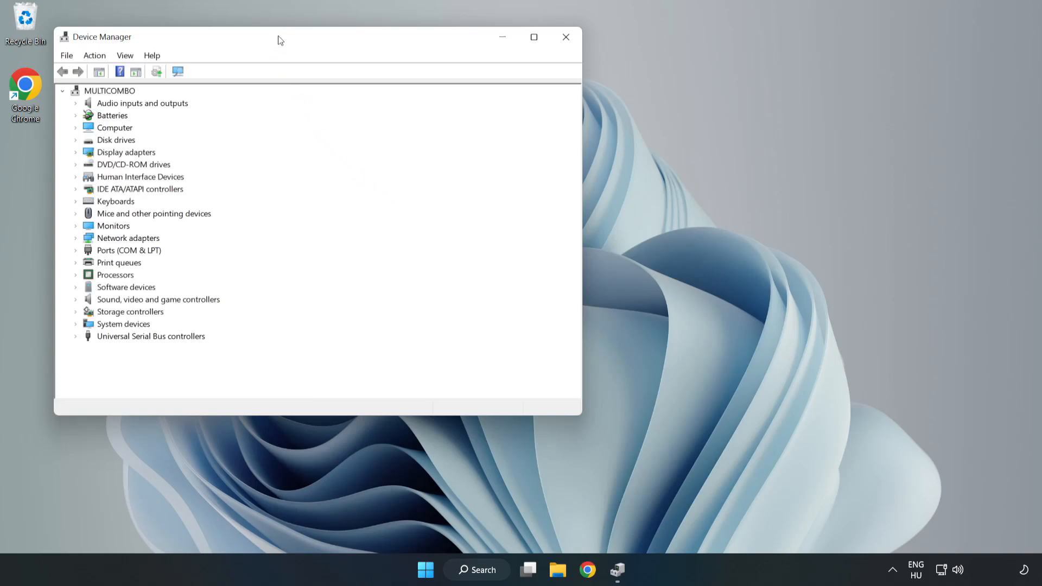
Centre Device Manager, expand Display adapters and bring up the VMware SVGA 3D context menu
left_click_drag(278, 37, 503, 90)
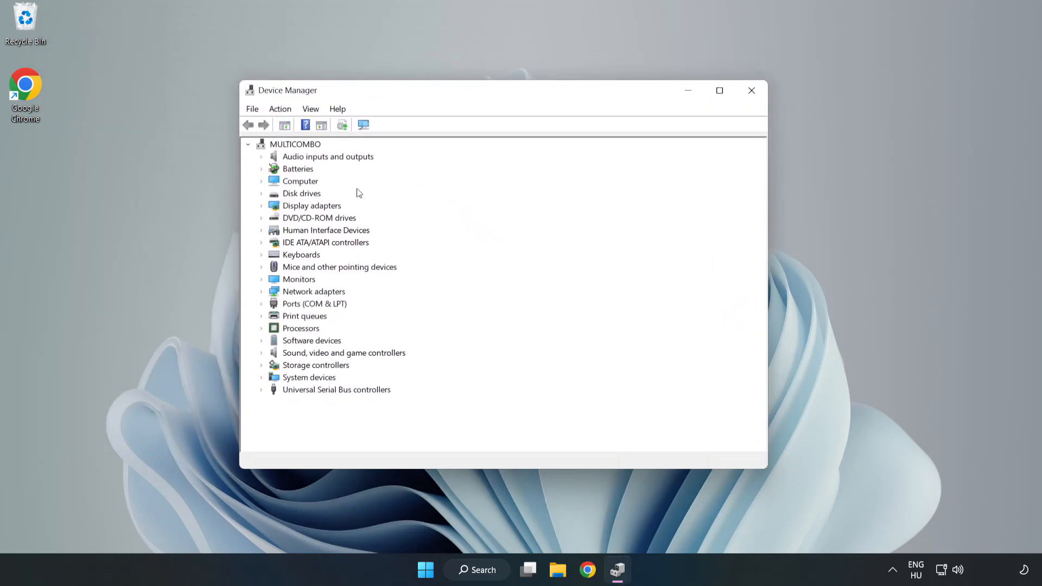
left_click(312, 205)
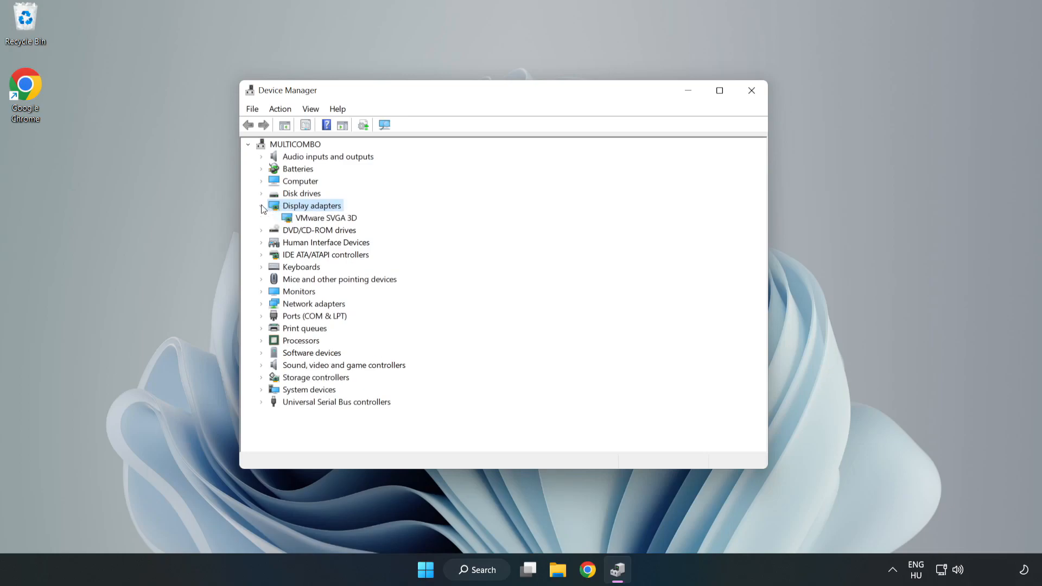
left_click(326, 217)
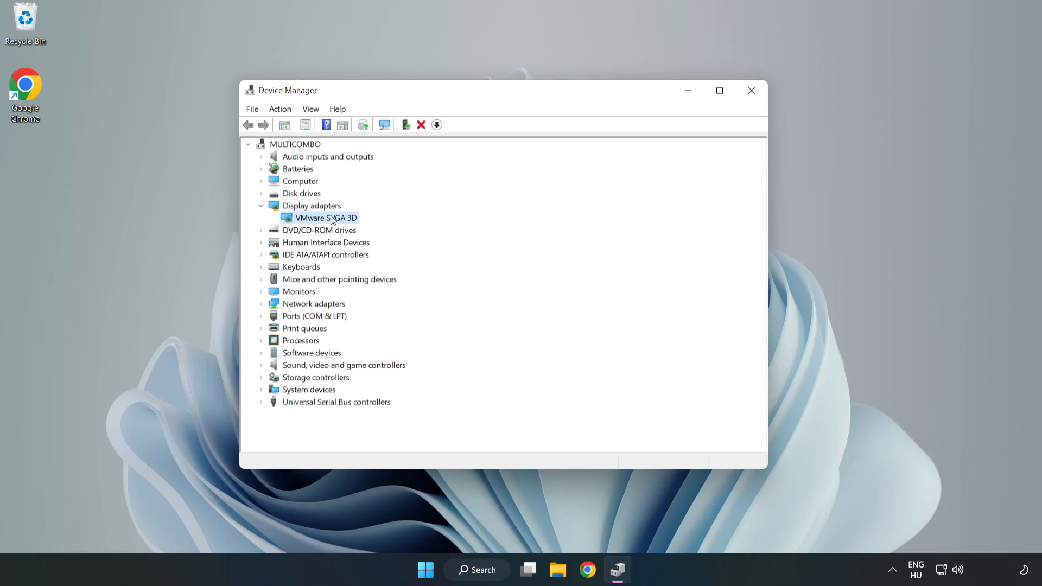
right_click(324, 217)
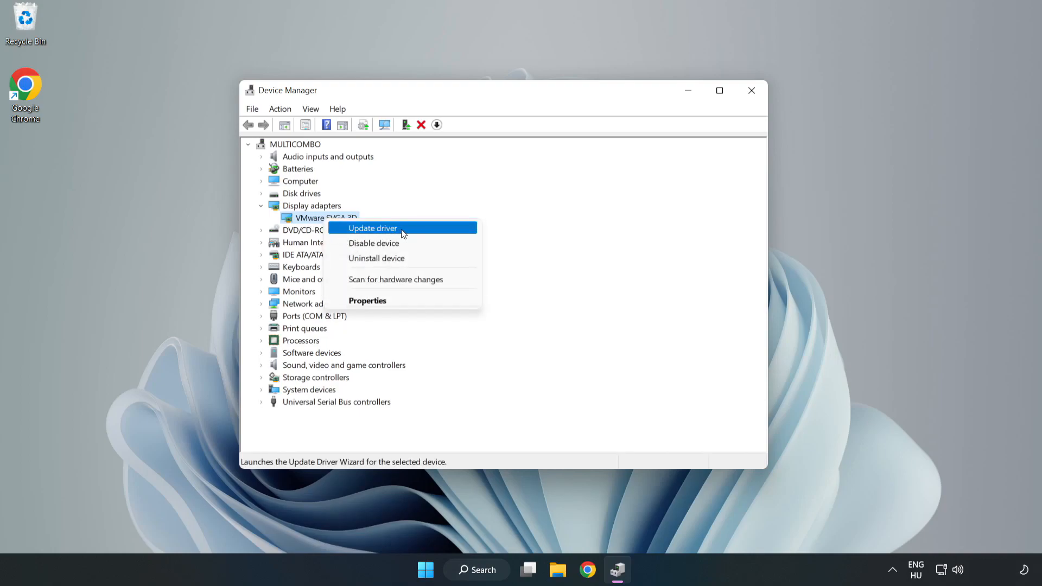
Search automatically for a newer VMware SVGA 3D driver, dismiss the already-installed result and close Device Manager
left_click(372, 228)
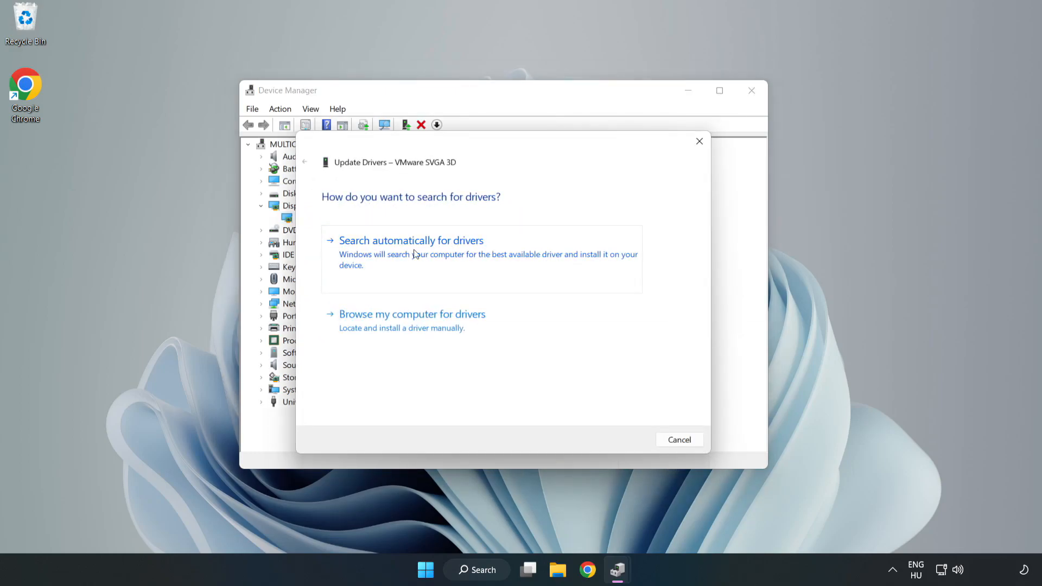
left_click(411, 240)
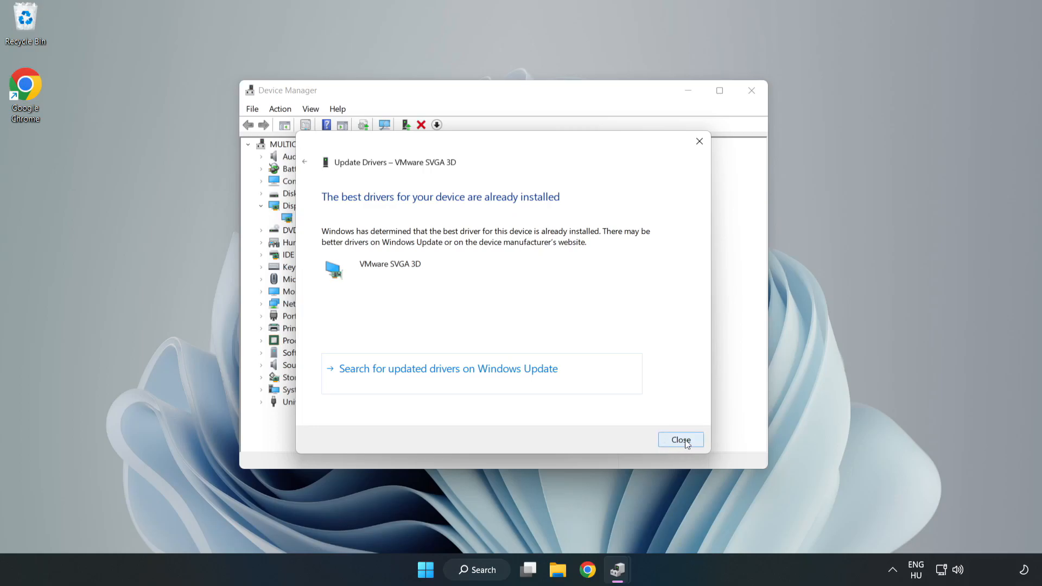
left_click(681, 440)
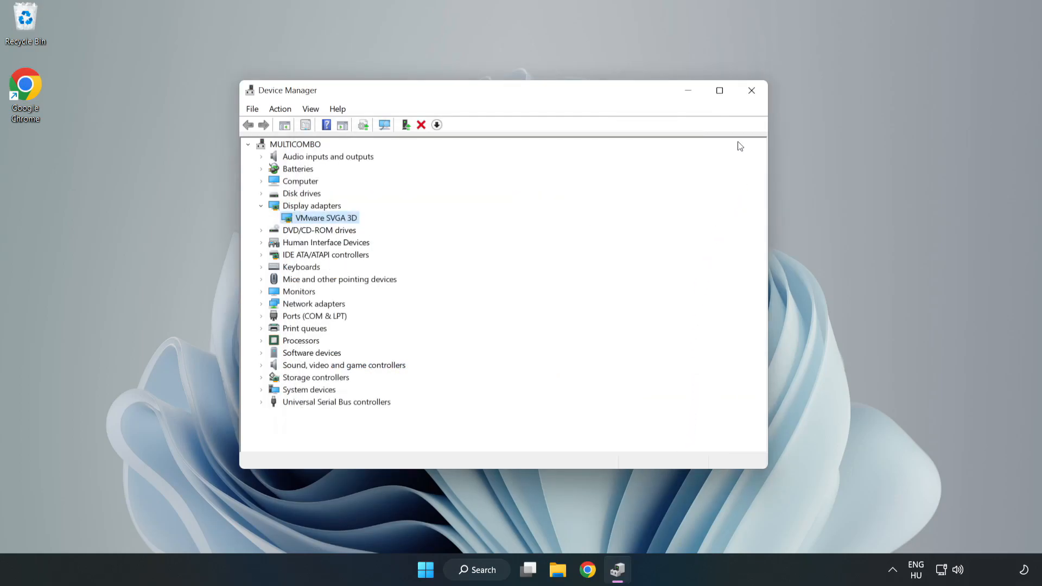
mouse_move(751, 90)
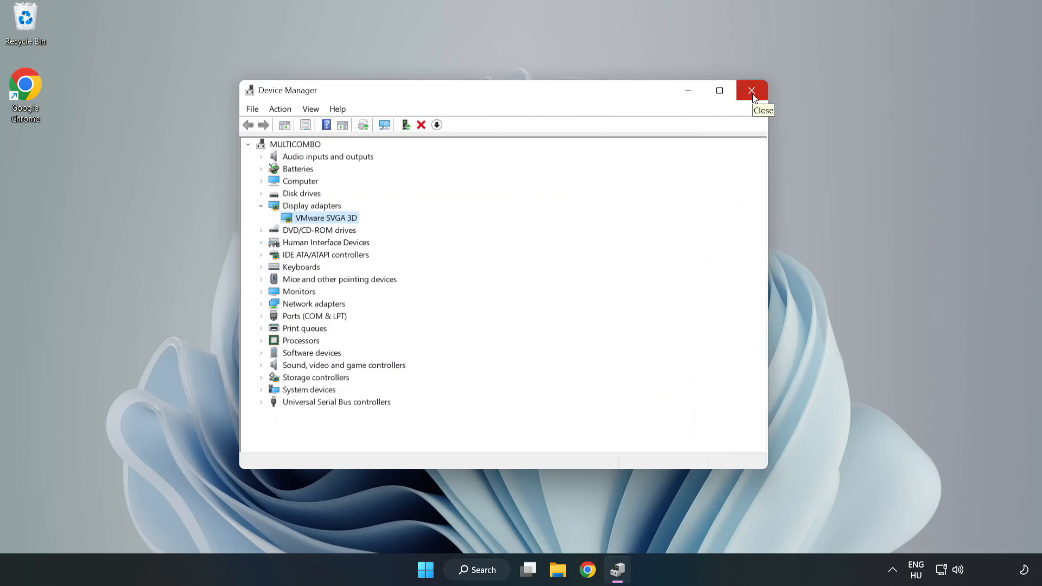
left_click(751, 90)
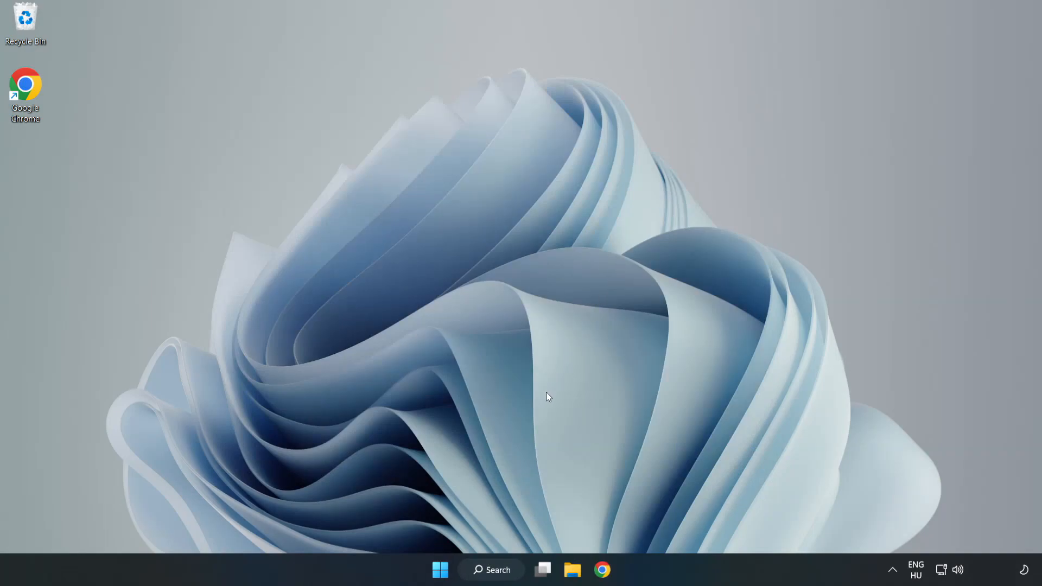
Search for 'updates' and launch the Windows Update settings page
left_click(491, 570)
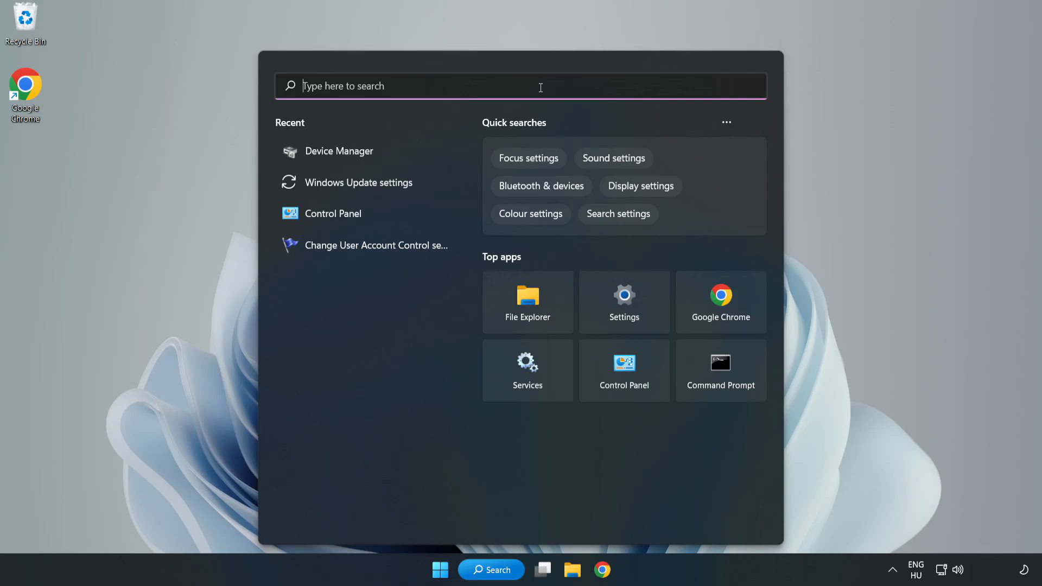
type("update")
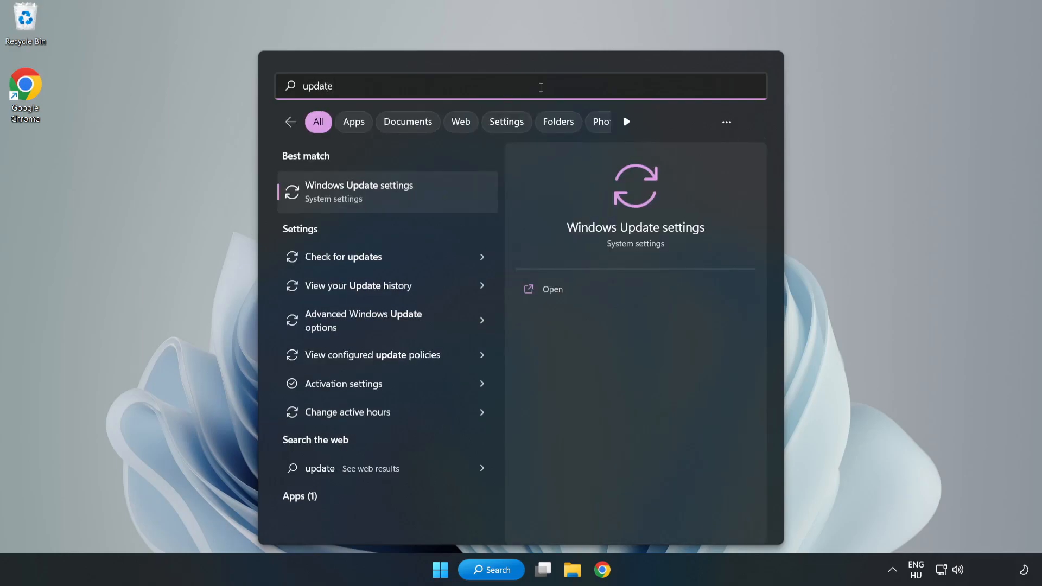
type("s")
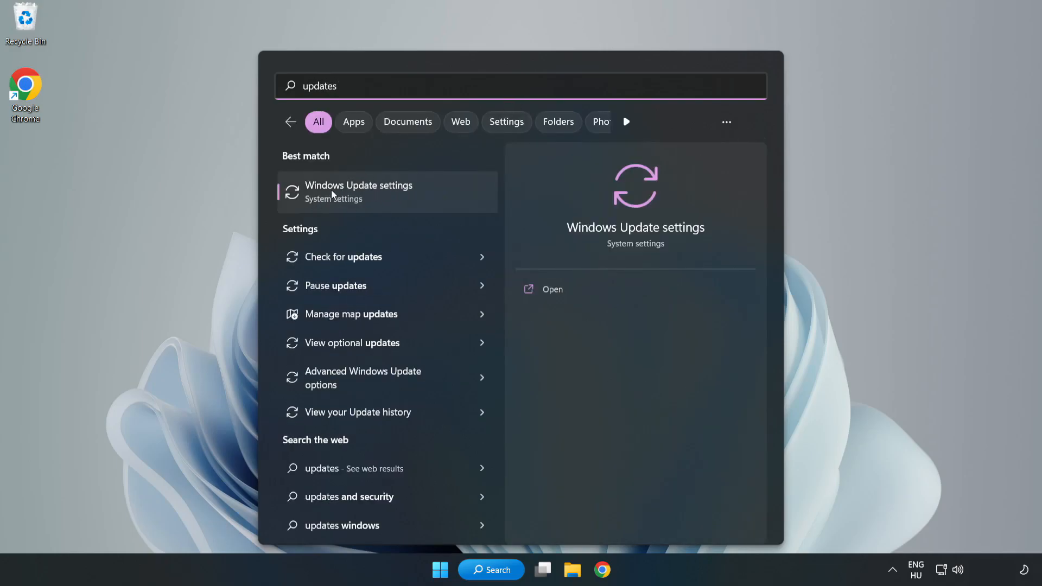
left_click(358, 191)
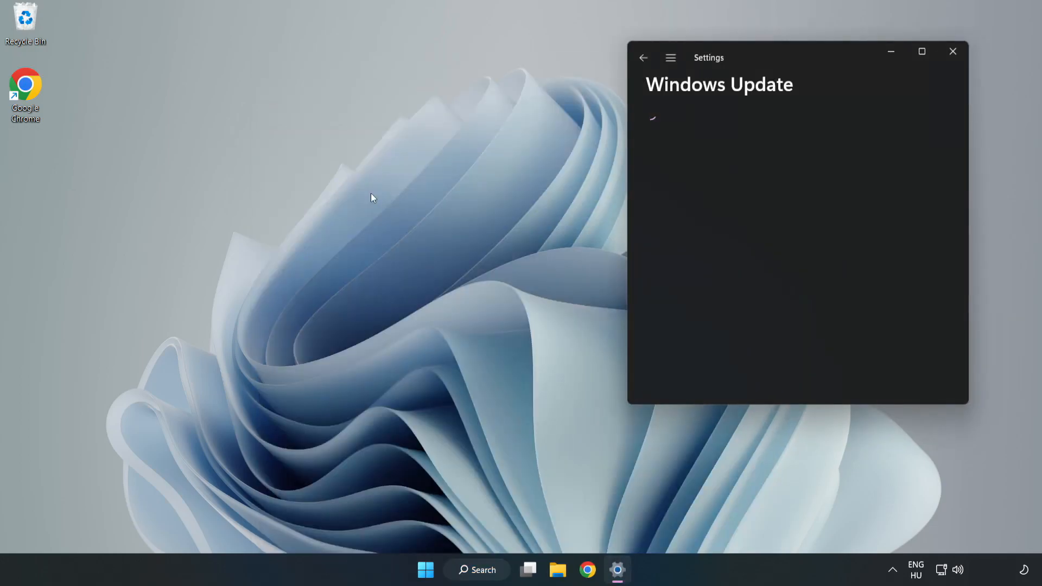
Maximize Settings and check for updates until the Defender update installs and the PC is up to date
left_click(922, 51)
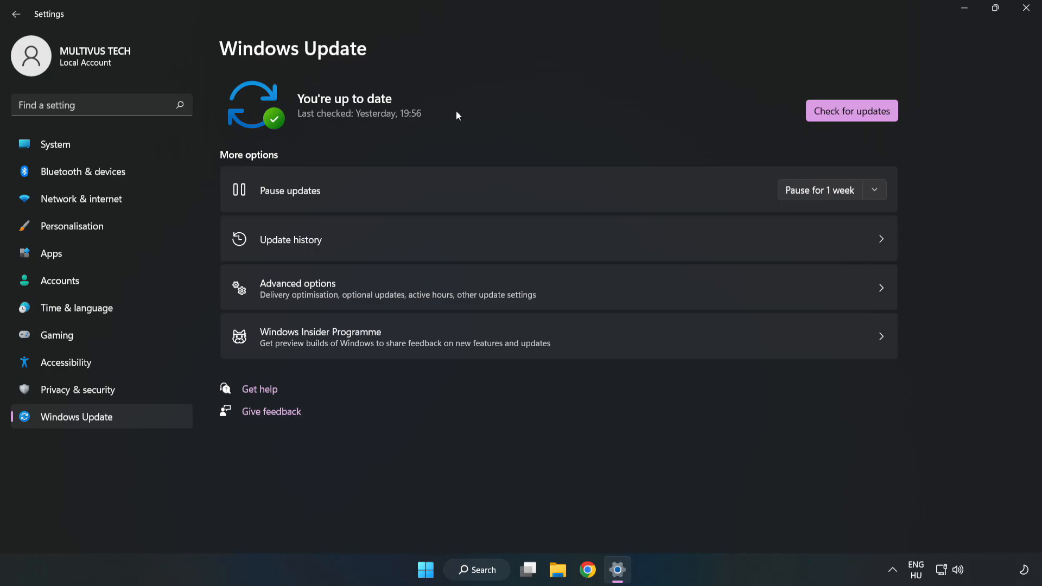
left_click(850, 110)
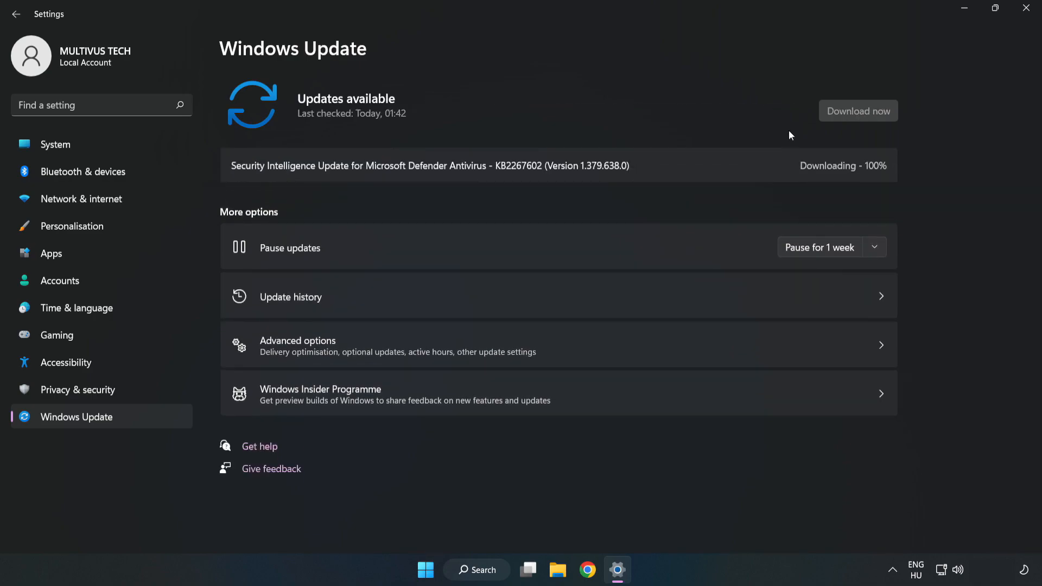
left_click(857, 111)
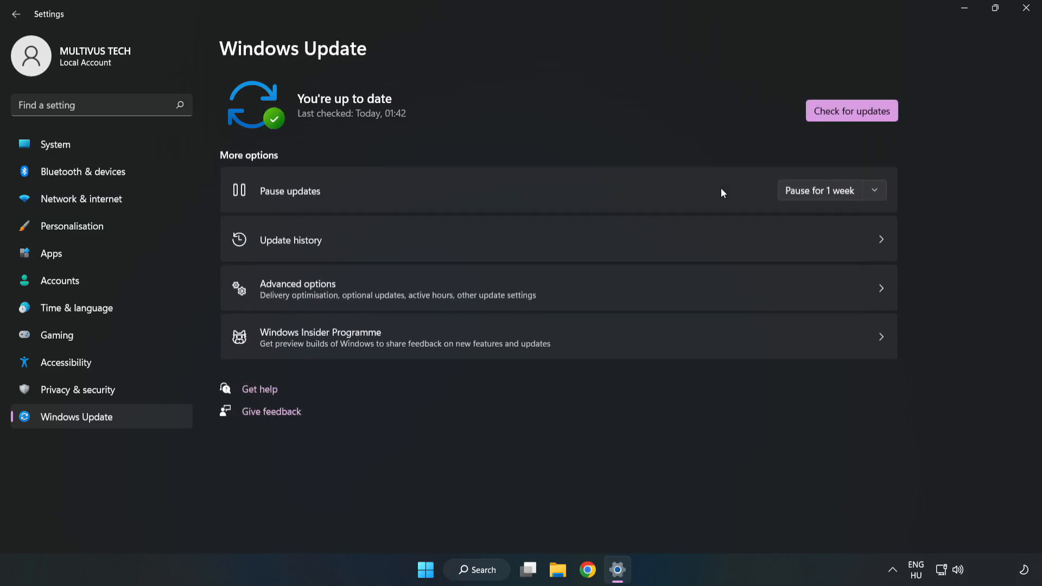
mouse_move(479, 150)
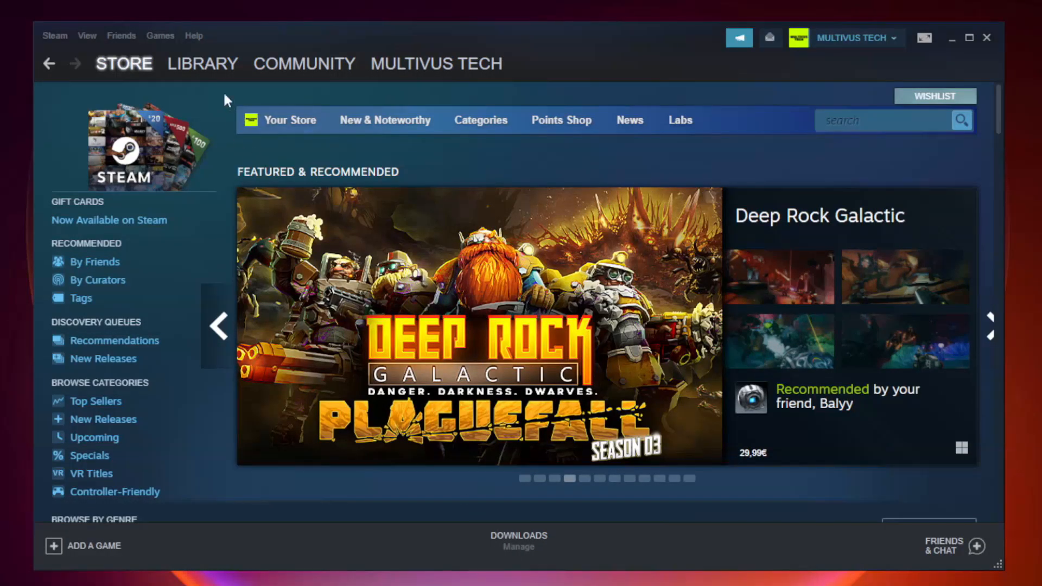
Go to the Steam library home and bring up the non-working game's options menu
left_click(202, 63)
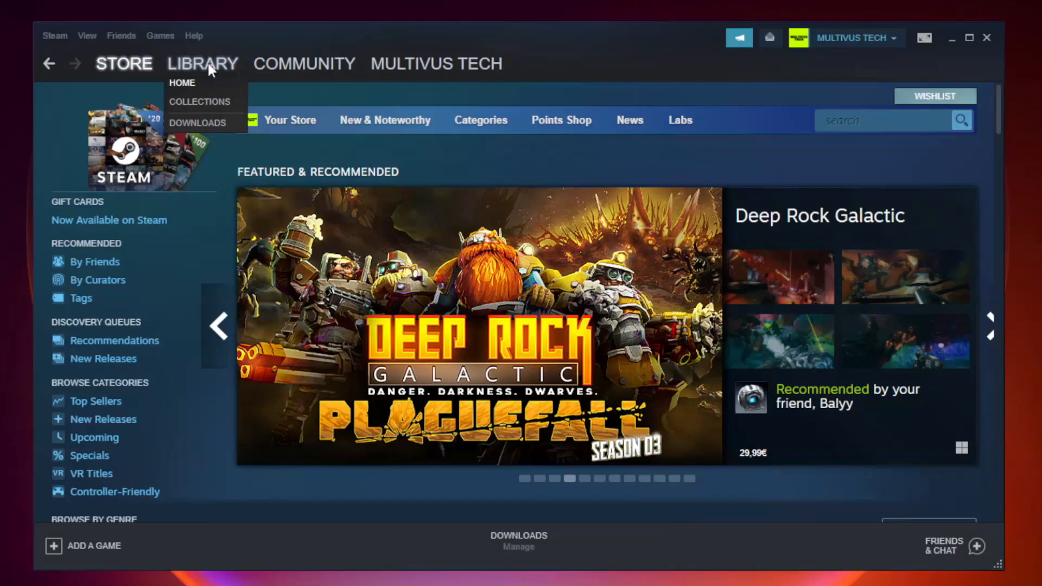
left_click(182, 83)
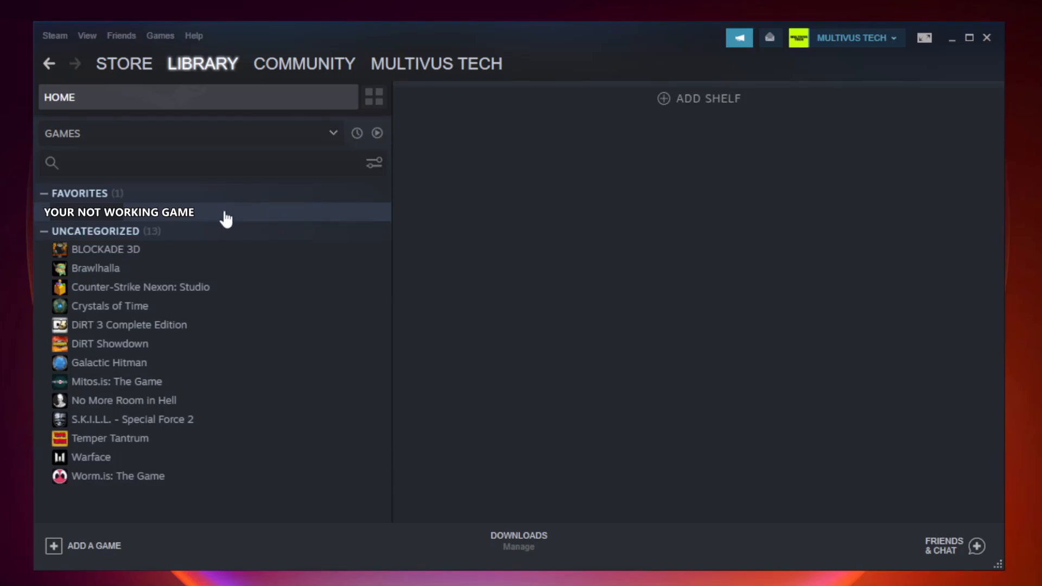
right_click(118, 211)
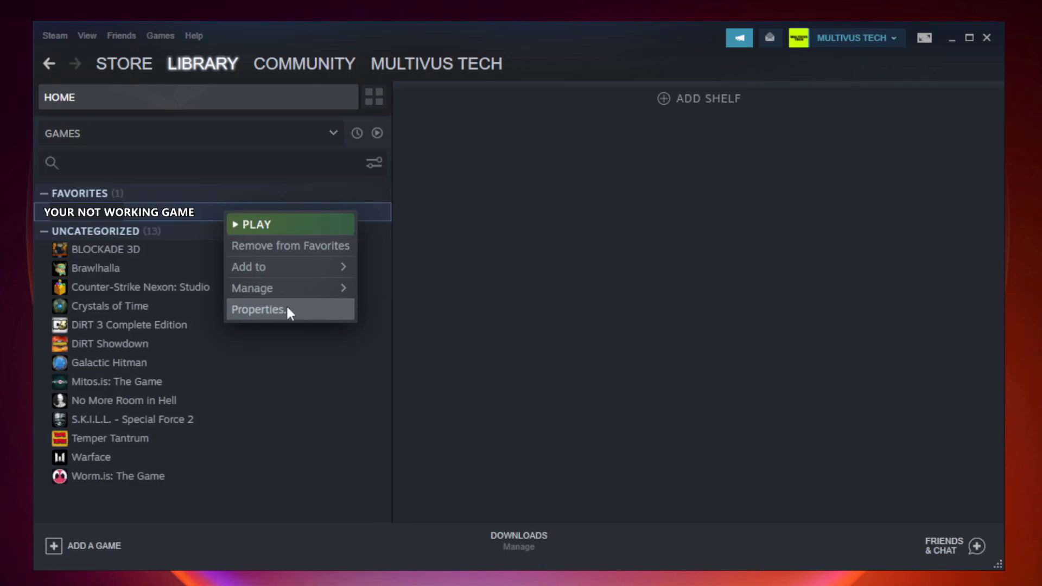
Verify integrity of the game's files under Local Files, then browse to its install folder
left_click(258, 309)
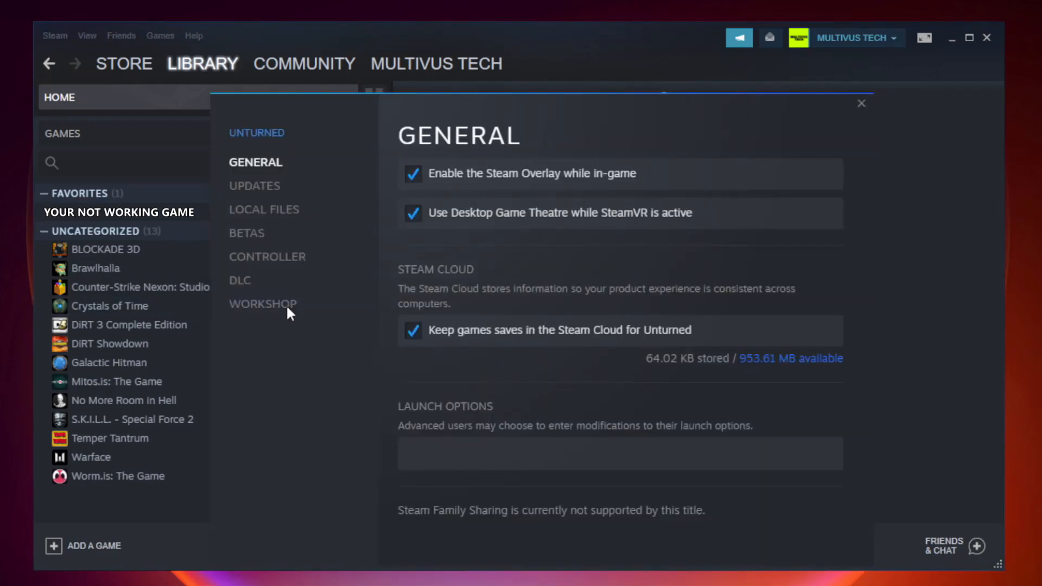
mouse_move(297, 321)
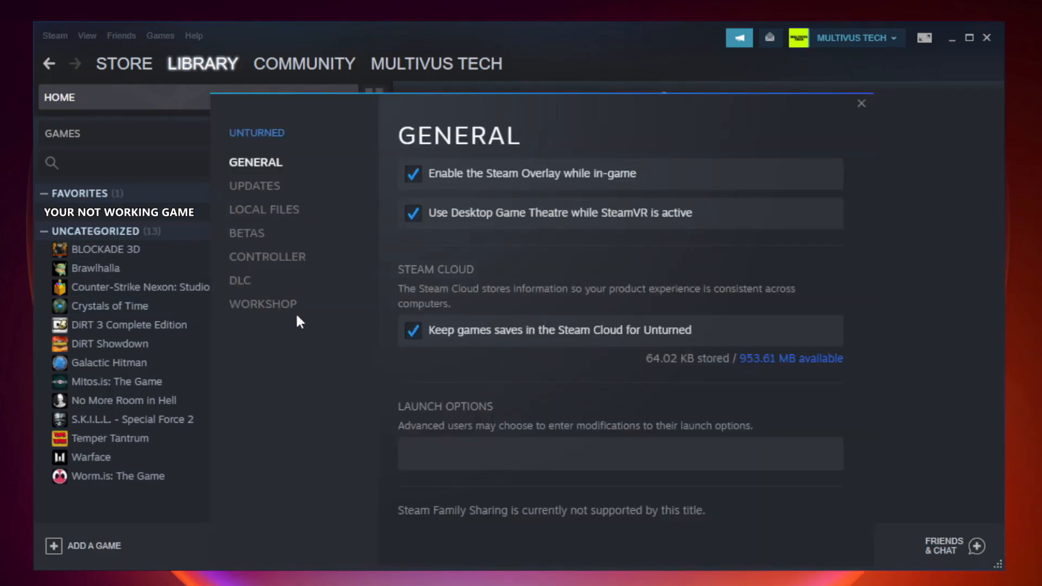
mouse_move(277, 224)
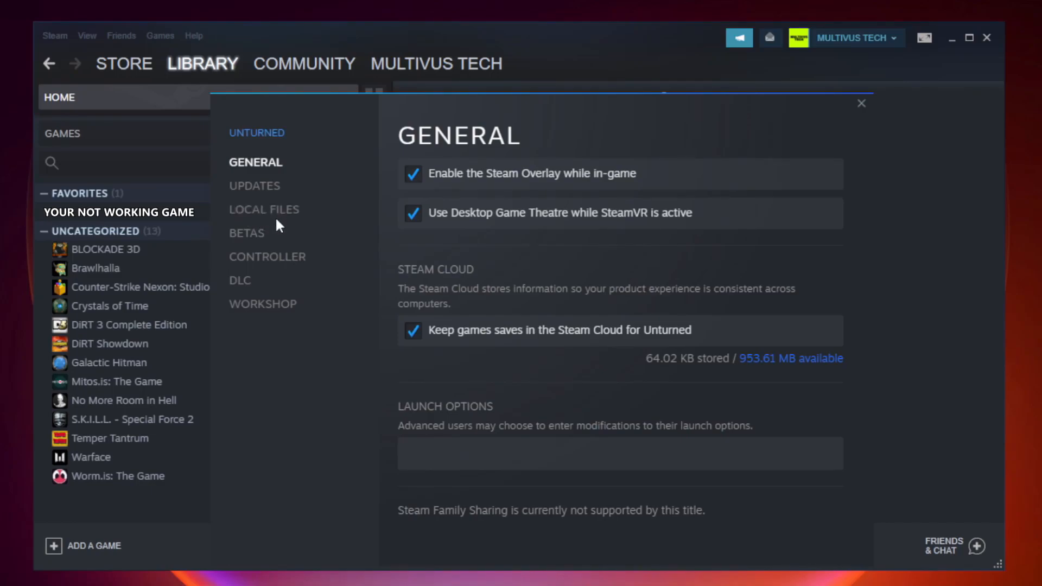
left_click(264, 209)
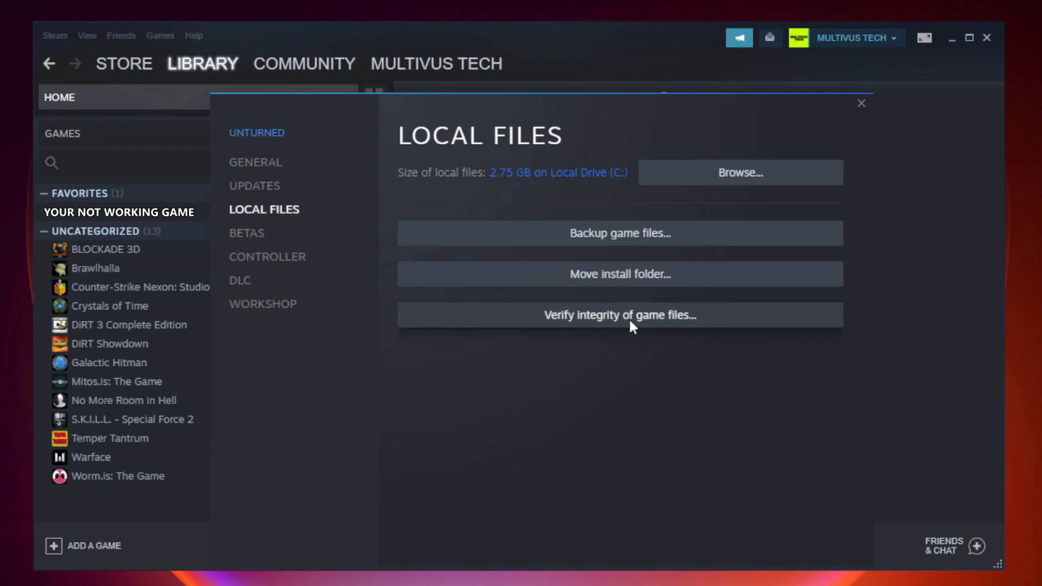
left_click(620, 314)
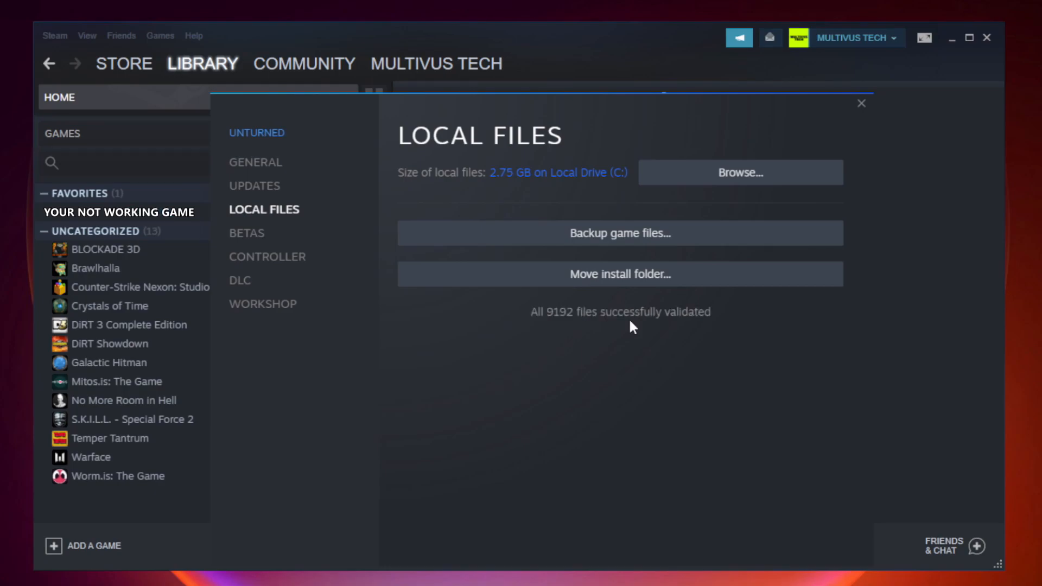
mouse_move(538, 333)
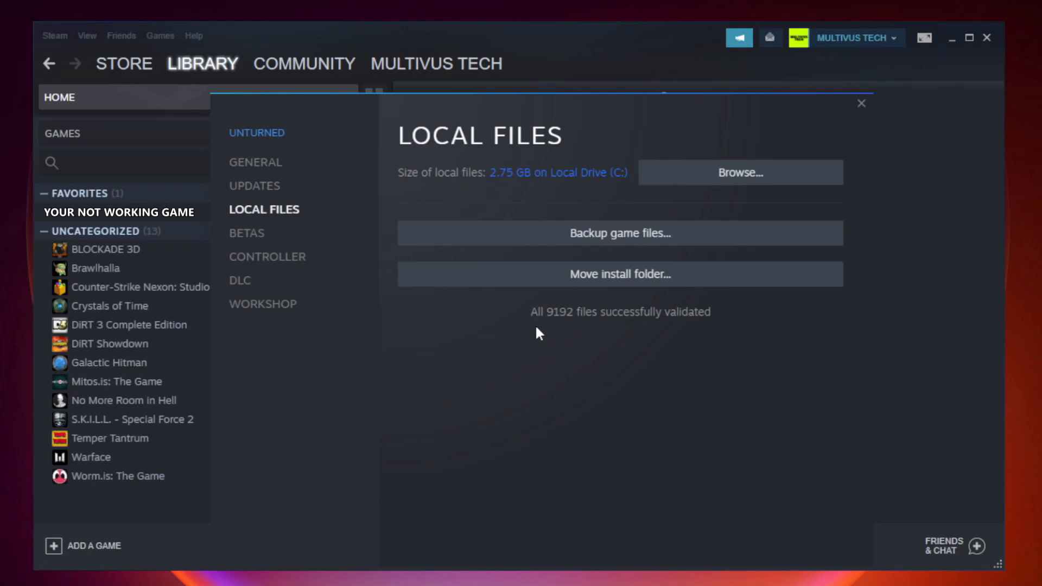
mouse_move(814, 322)
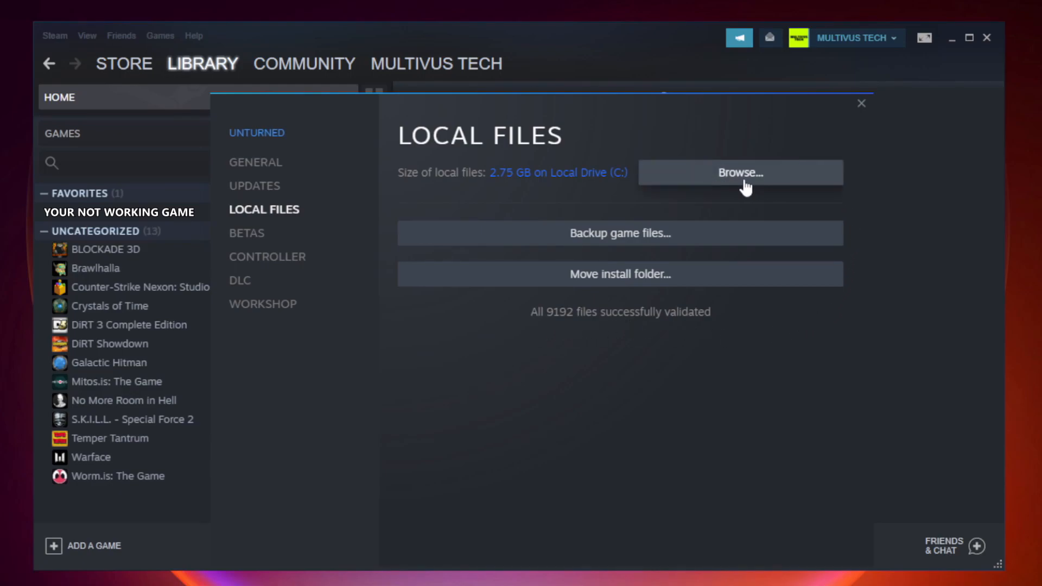
left_click(739, 173)
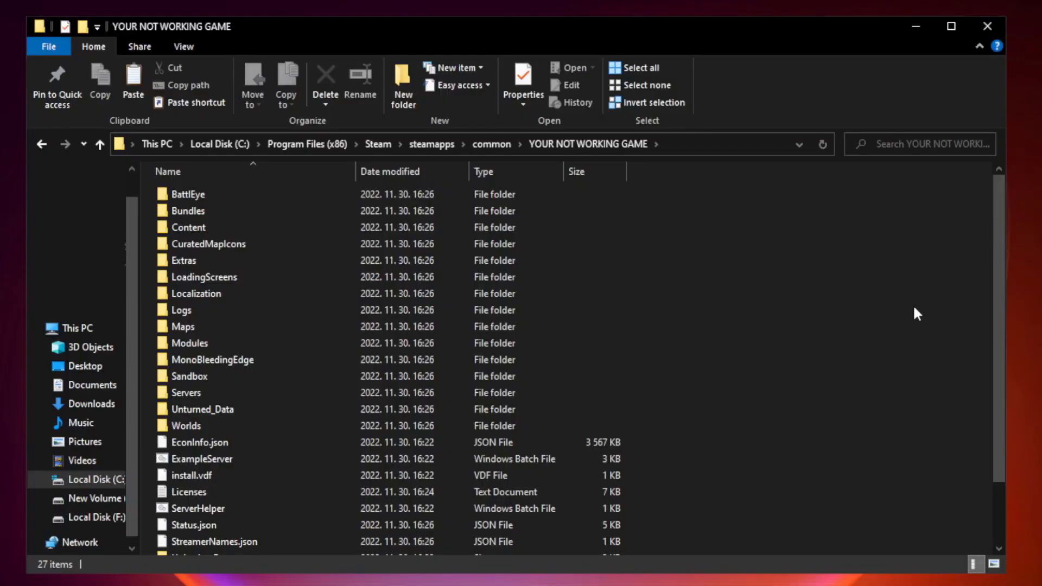
scroll("down", 3)
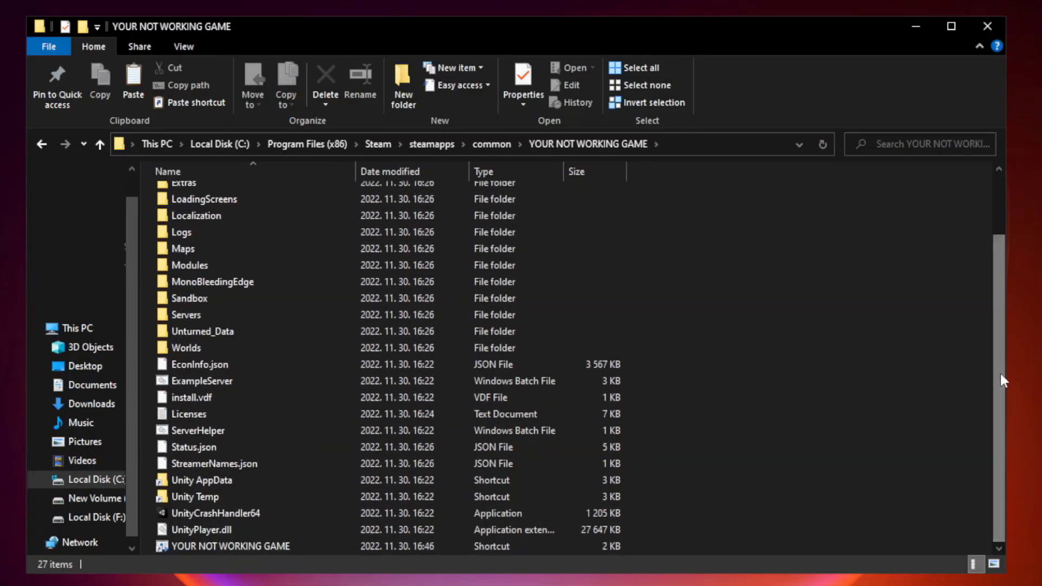
Bring up Properties for the YOUR NOT WORKING GAME shortcut
left_click(240, 546)
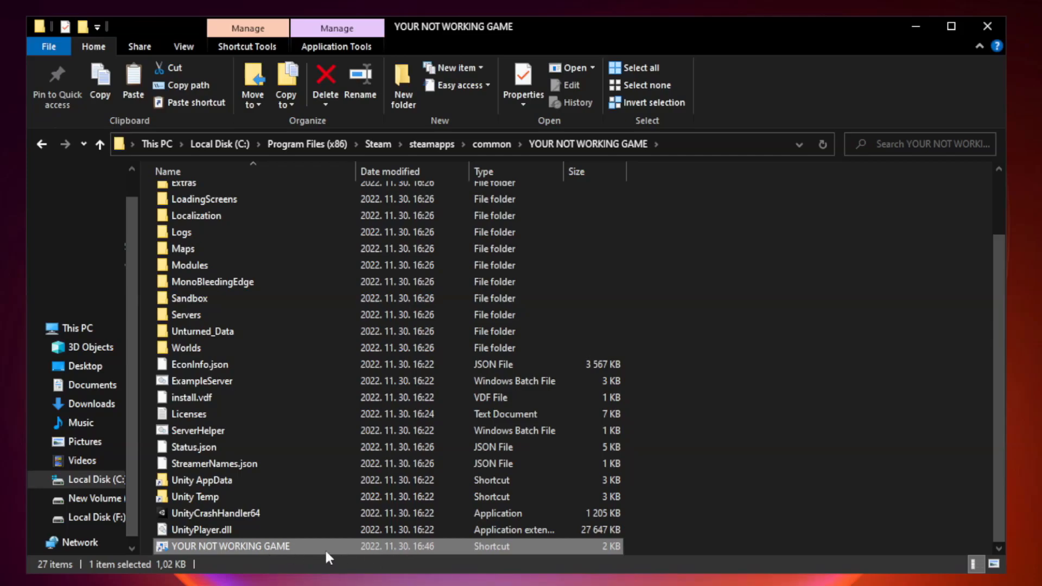
right_click(234, 546)
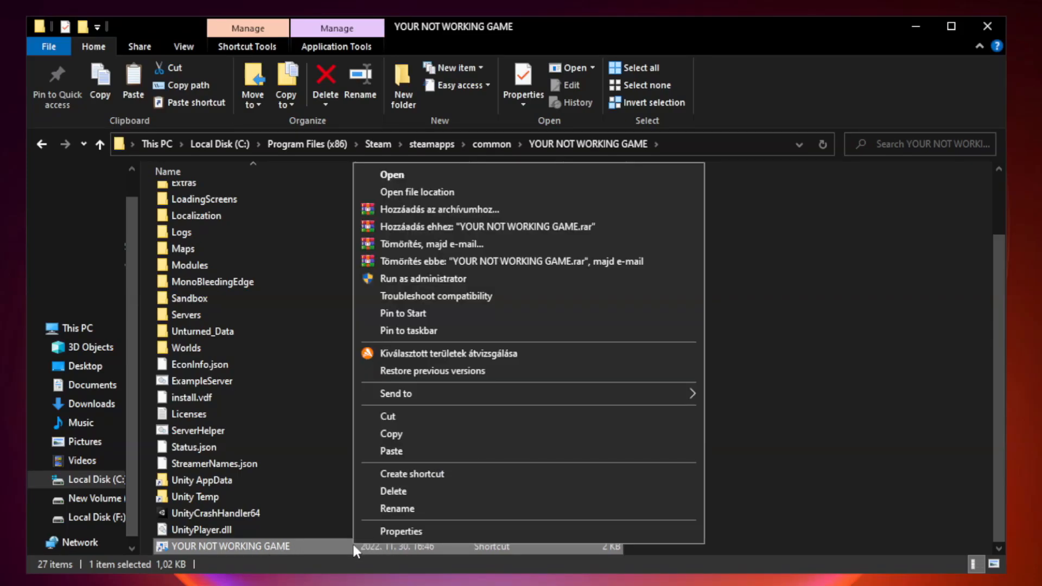
mouse_move(527, 531)
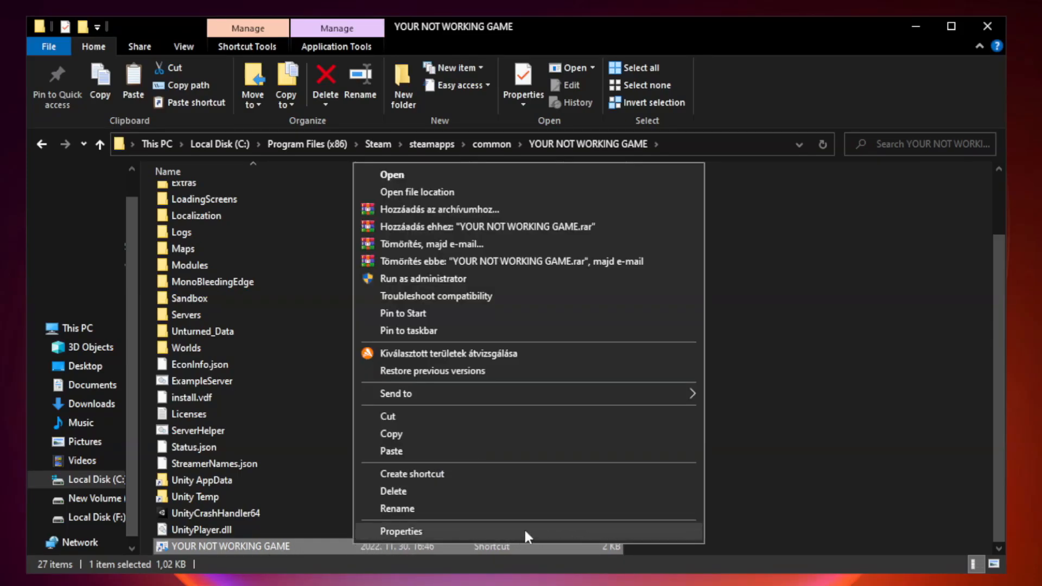
left_click(399, 531)
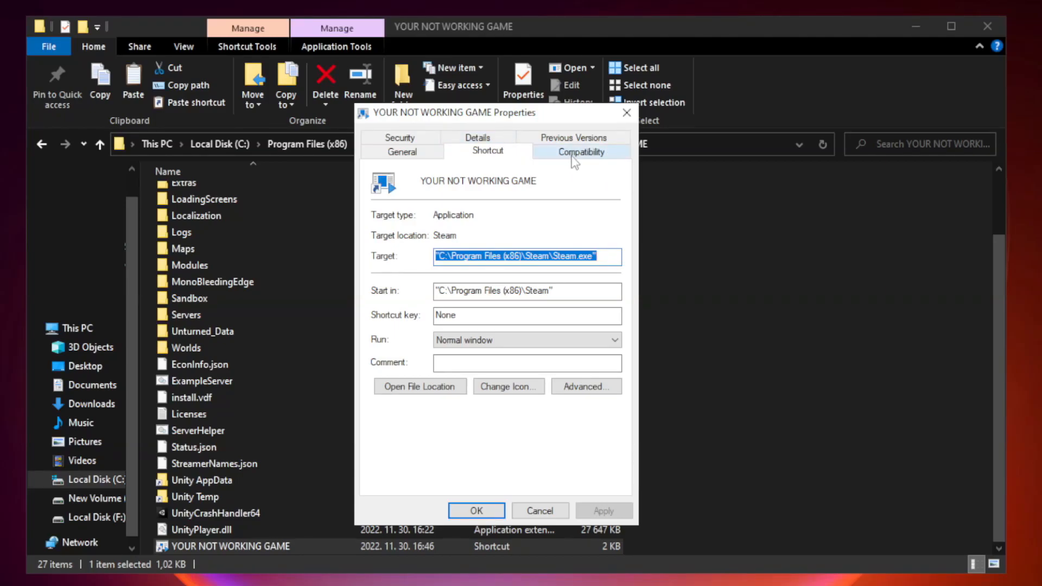
Set Windows 8 compatibility mode, disable fullscreen optimizations, run as administrator, and apply
left_click(579, 152)
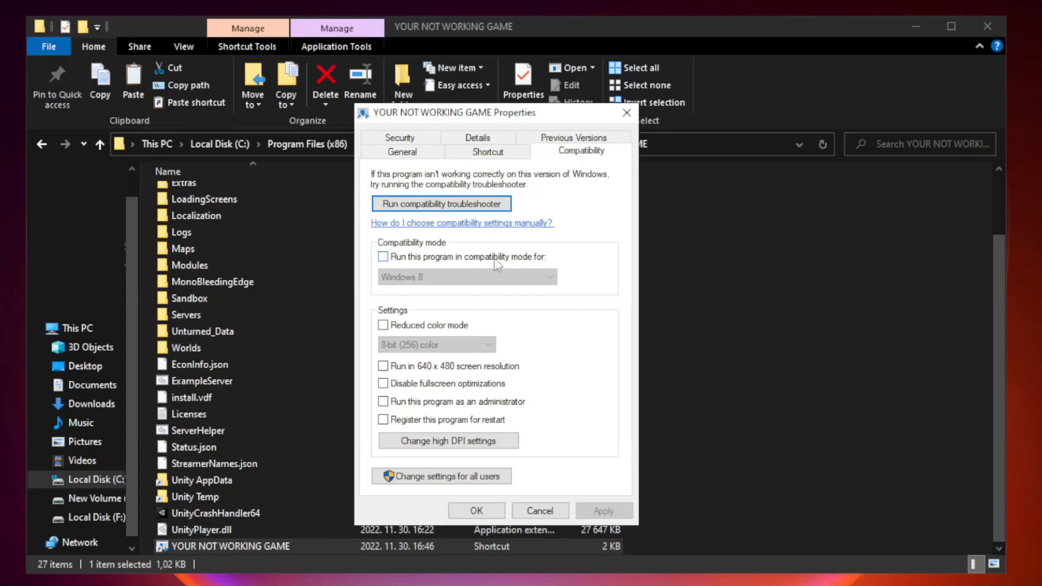
left_click(383, 257)
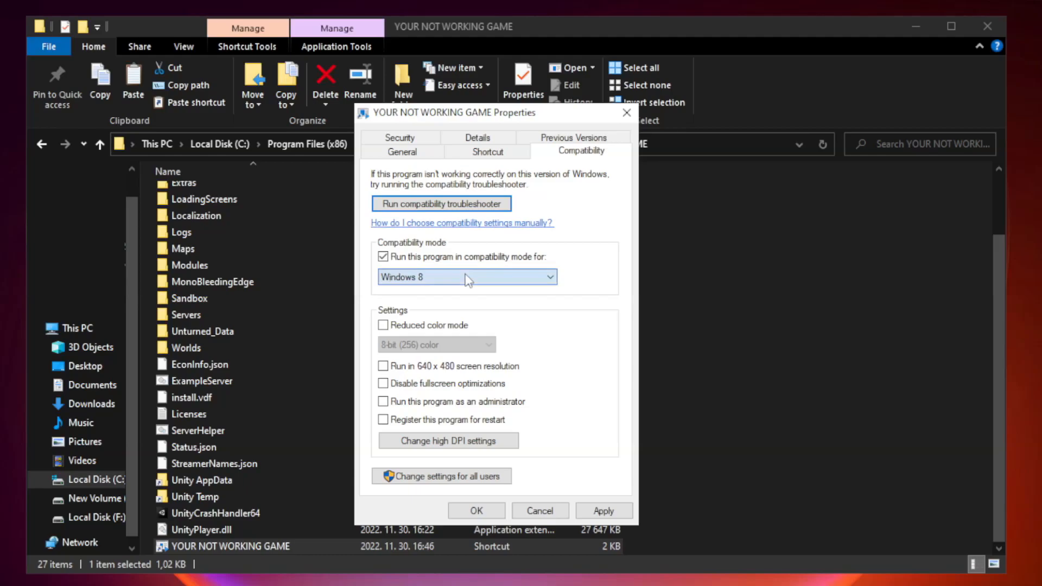
left_click(466, 276)
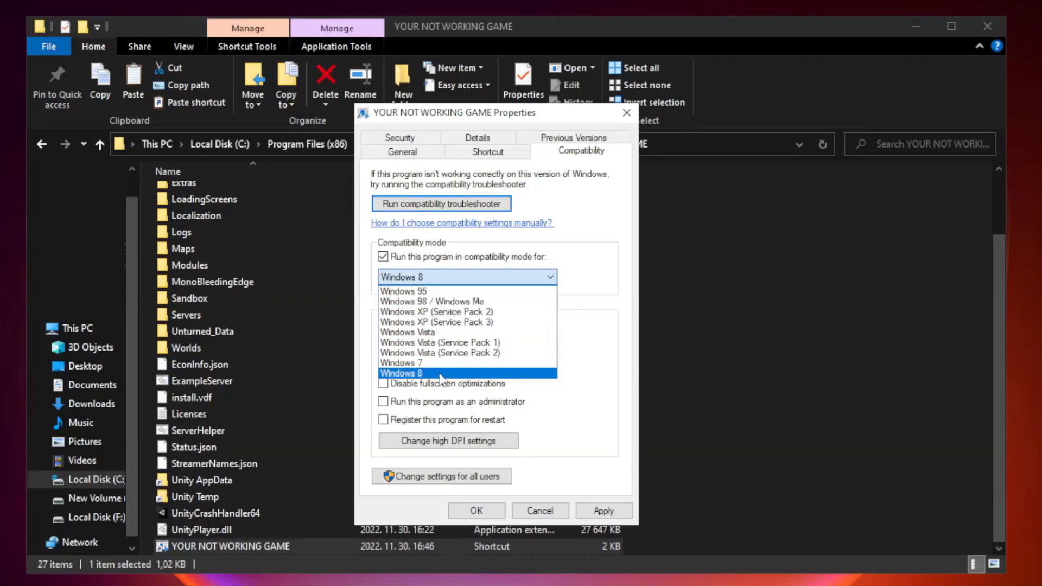
left_click(400, 372)
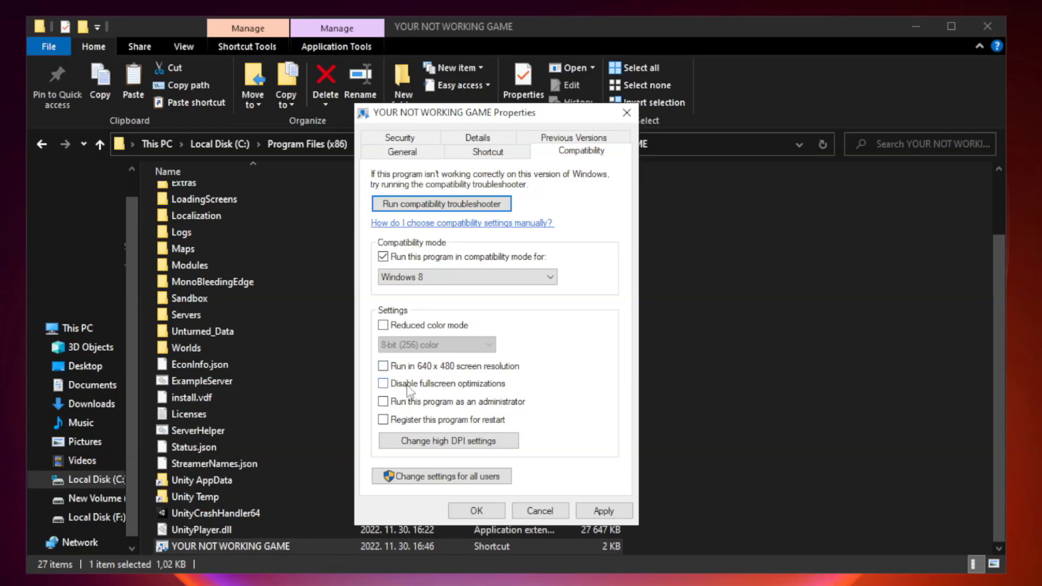
left_click(383, 383)
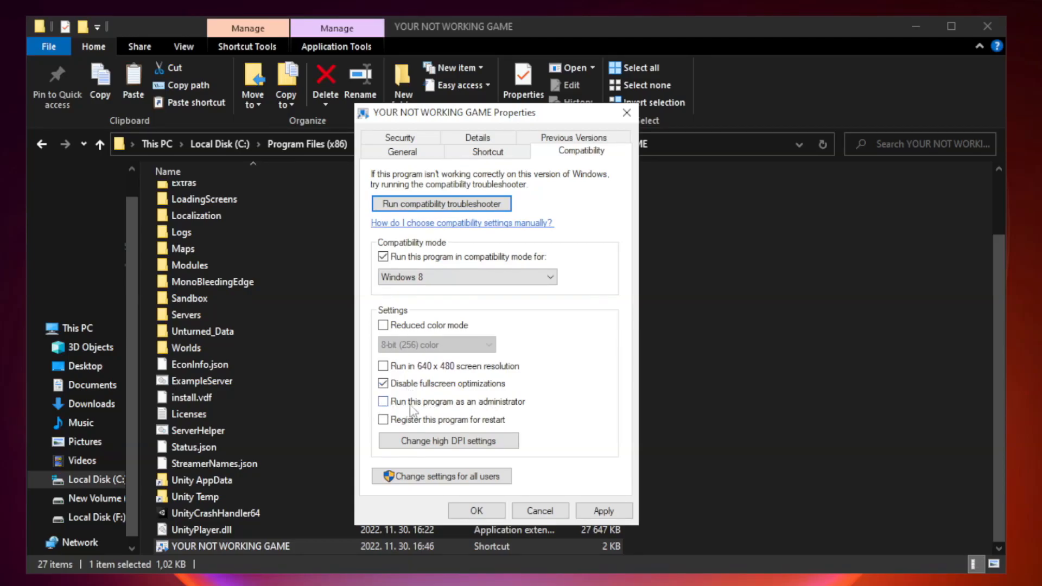
left_click(383, 402)
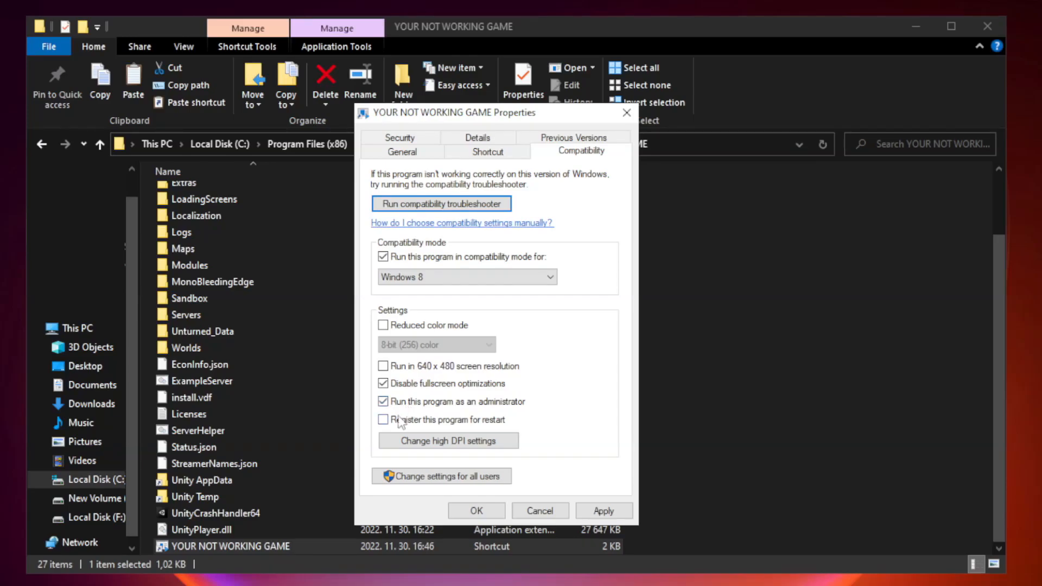
left_click(603, 509)
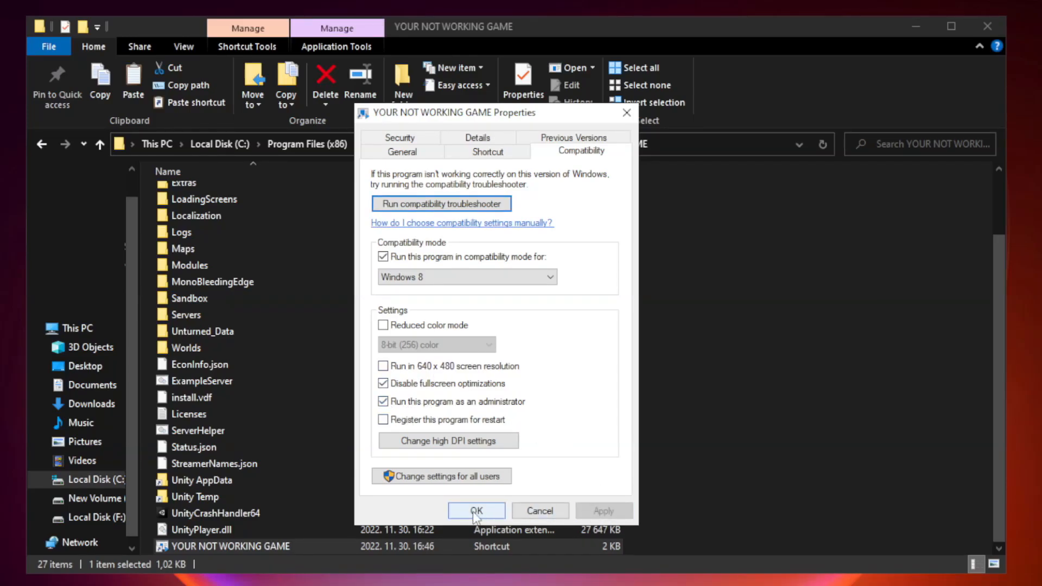
left_click(475, 510)
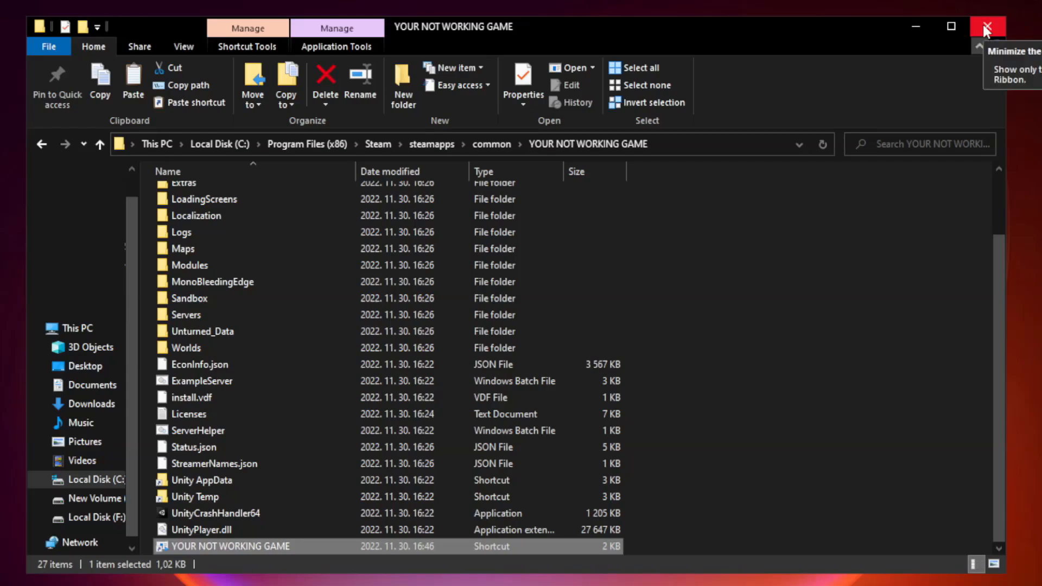
Close File Explorer and launch Task Manager from the Start button's shortcut menu
left_click(986, 26)
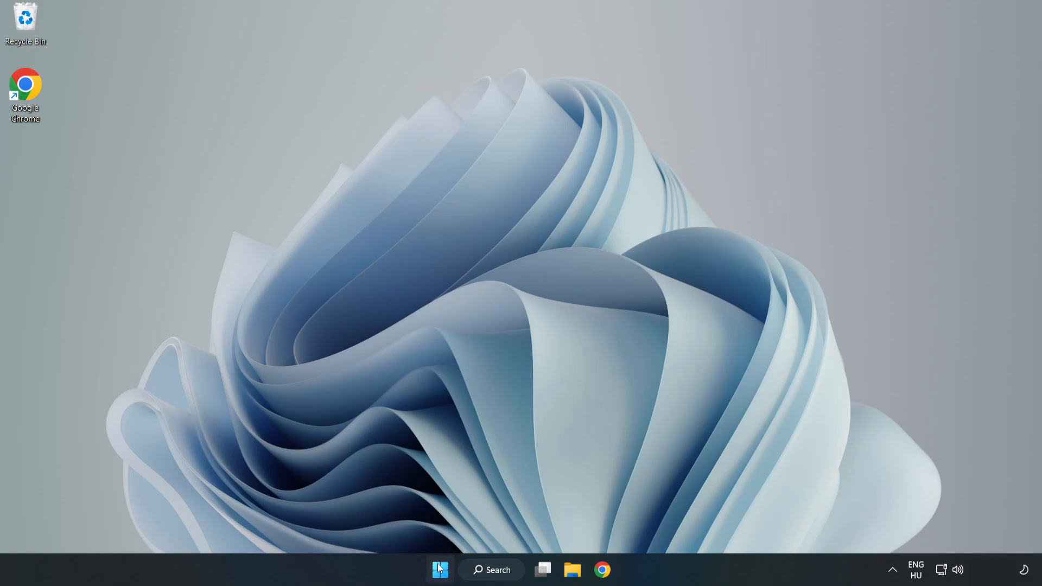
right_click(439, 569)
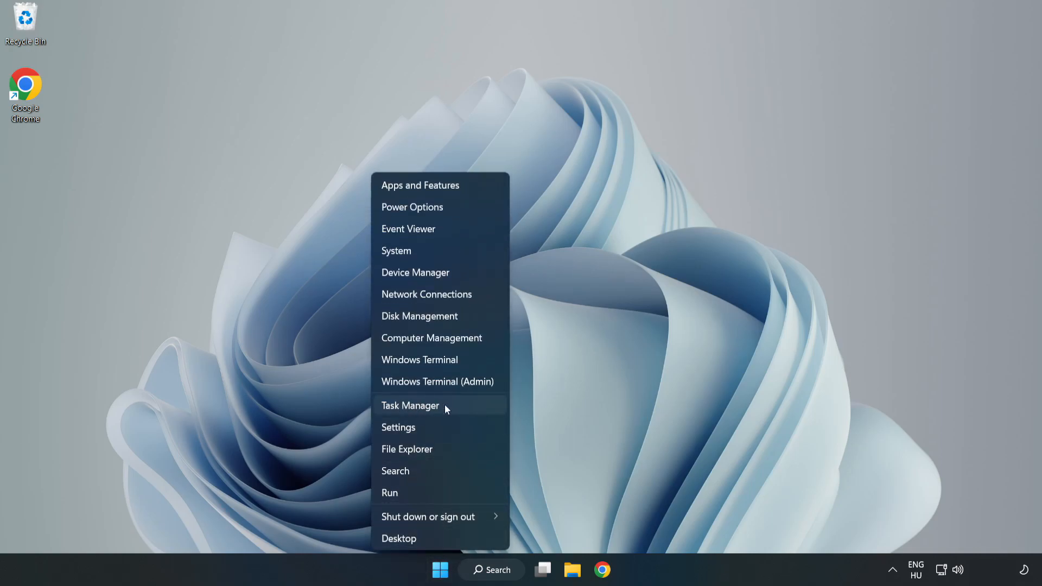
left_click(410, 405)
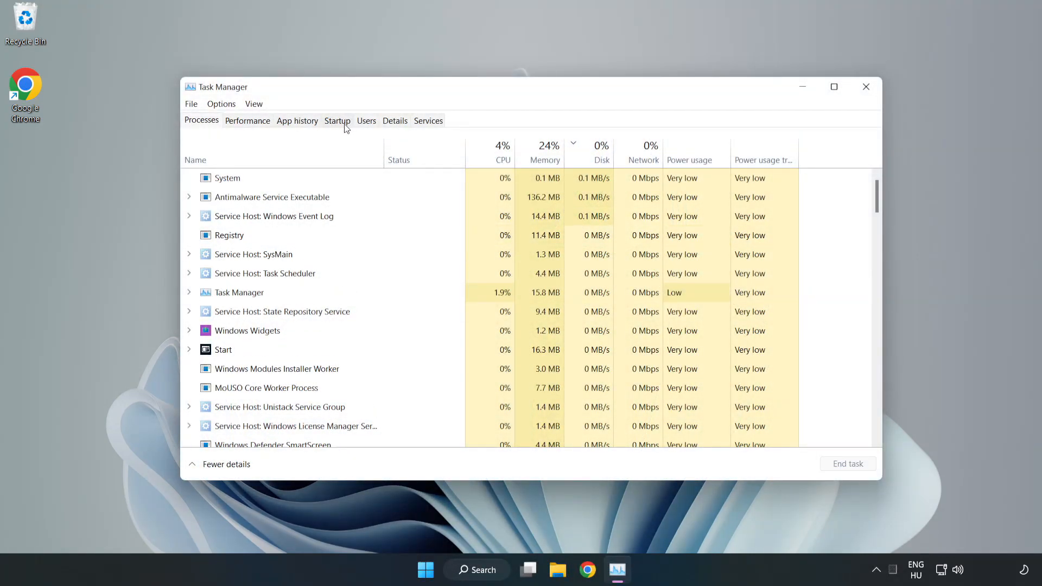
Disable Microsoft Edge, Microsoft Teams and Phone Link in the startup apps list
left_click(337, 121)
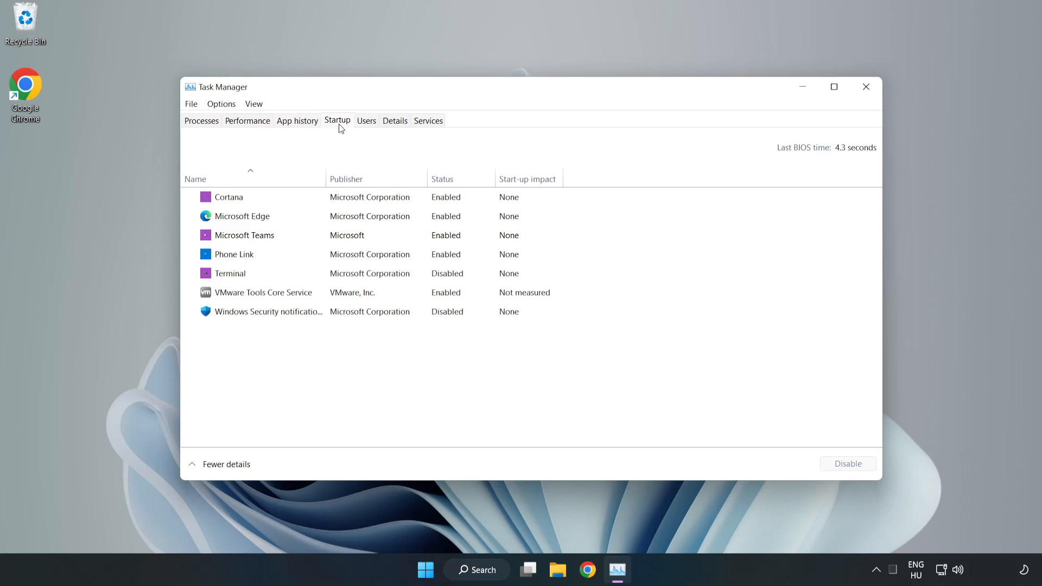
left_click(229, 196)
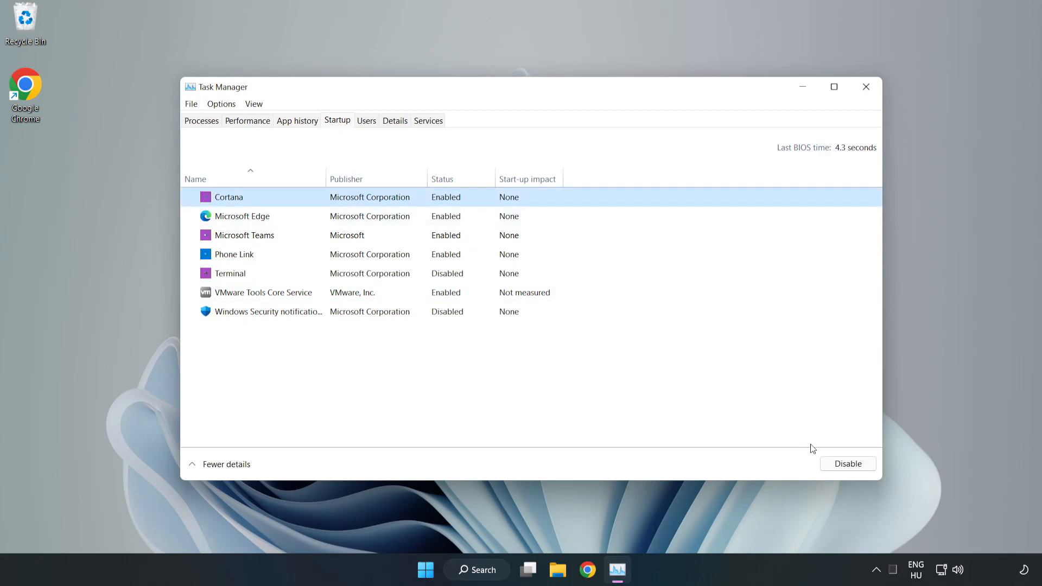
left_click(847, 464)
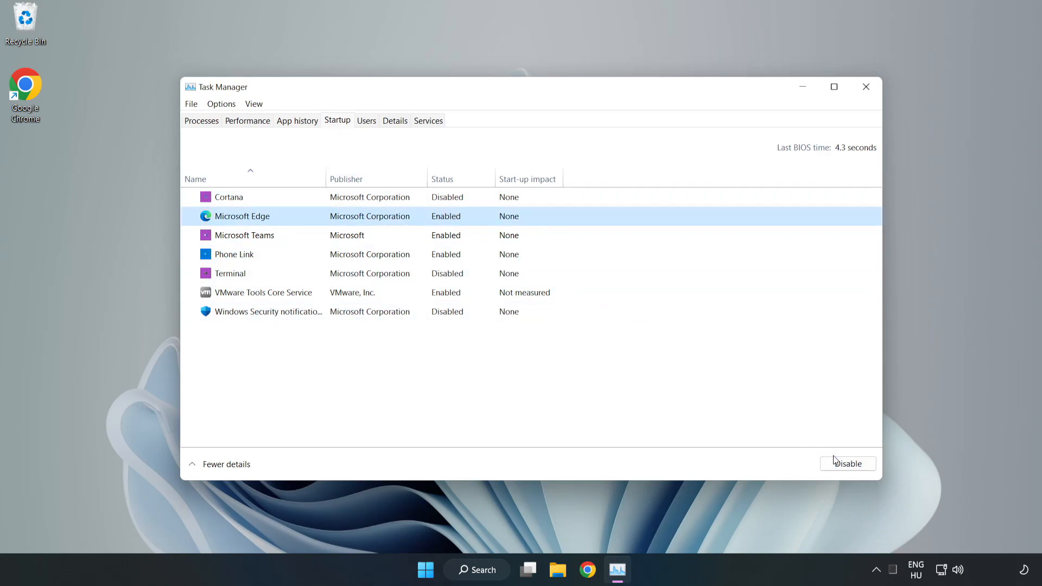
left_click(847, 464)
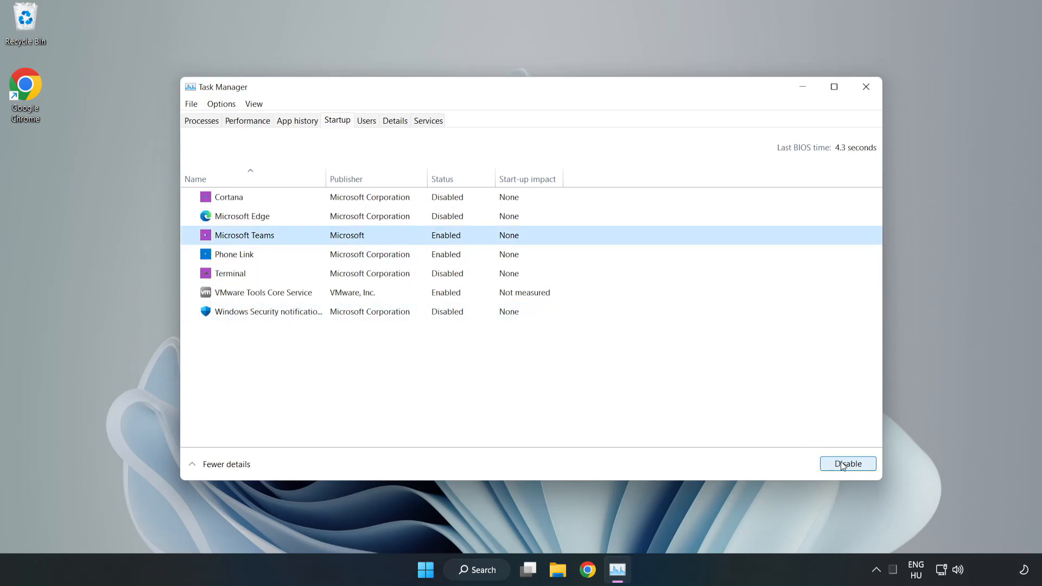
left_click(848, 463)
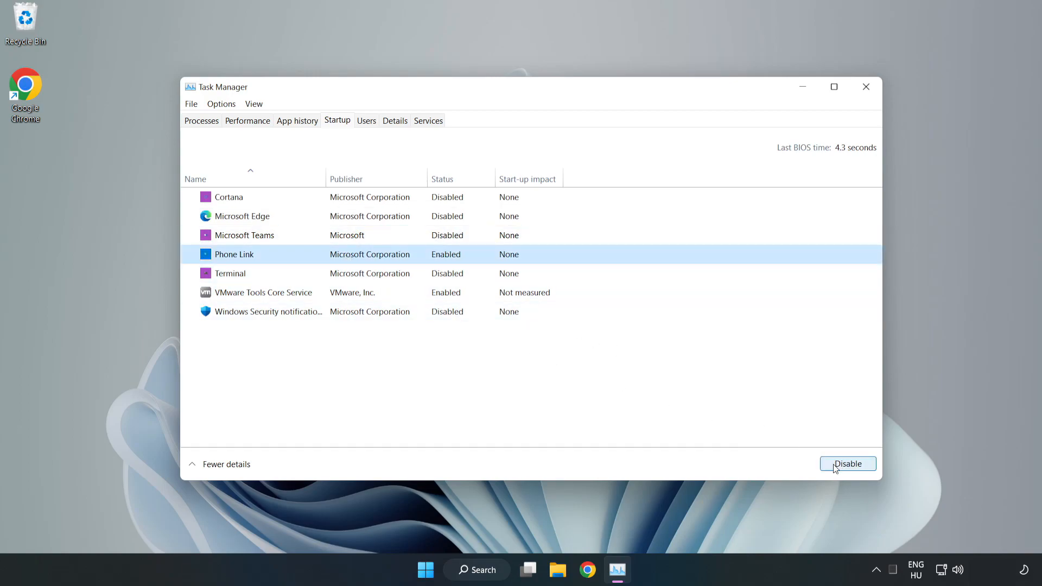
left_click(847, 463)
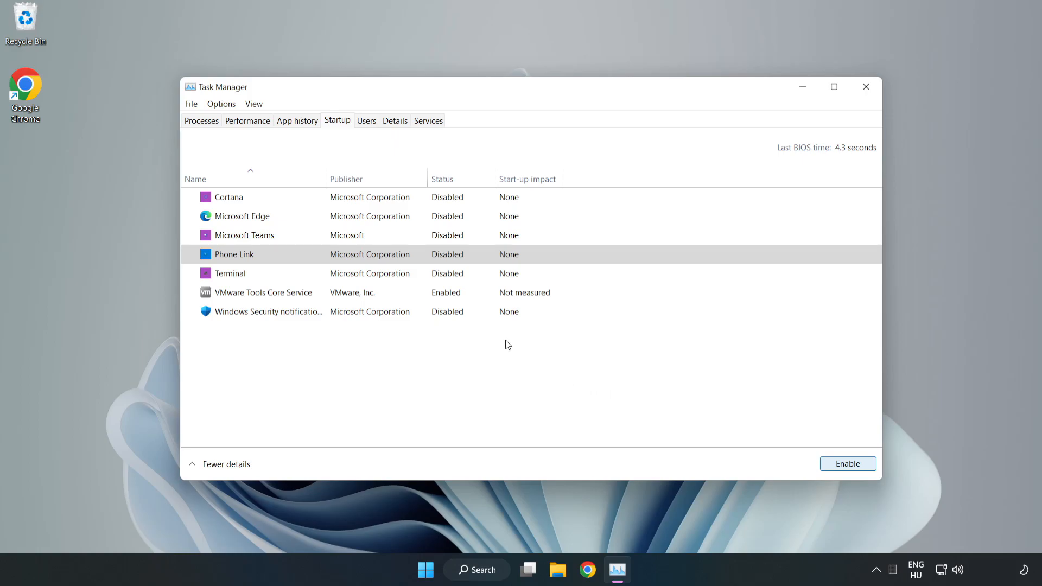
mouse_move(866, 87)
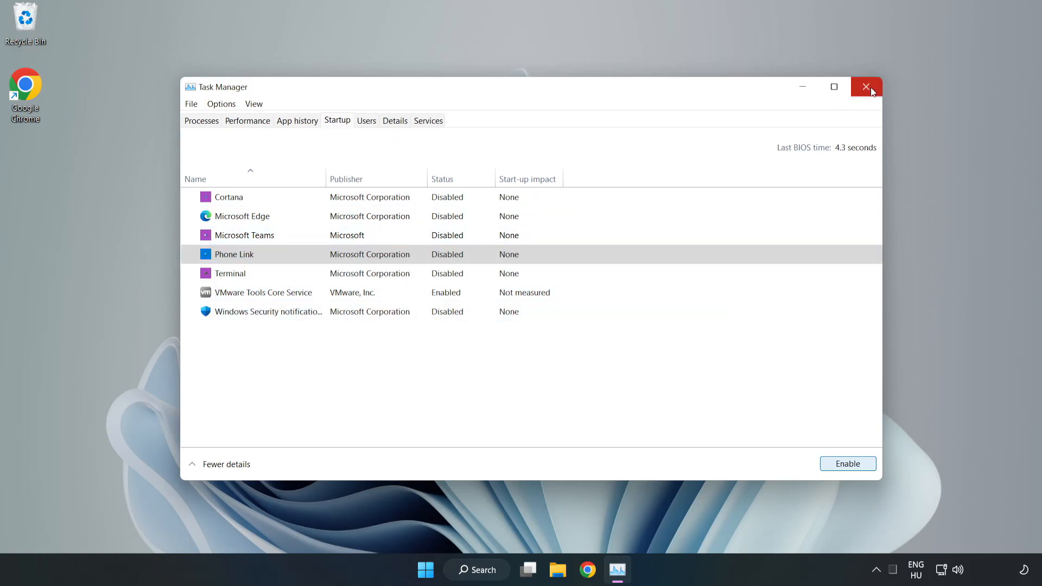
Close Task Manager, leaving only VMware Tools enabled at startup
left_click(866, 86)
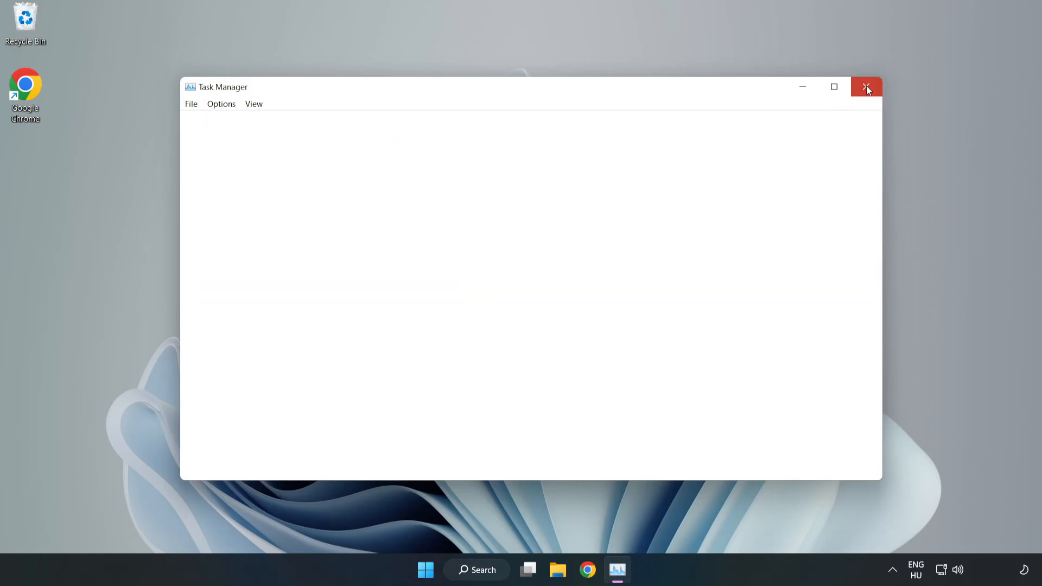
left_click(866, 87)
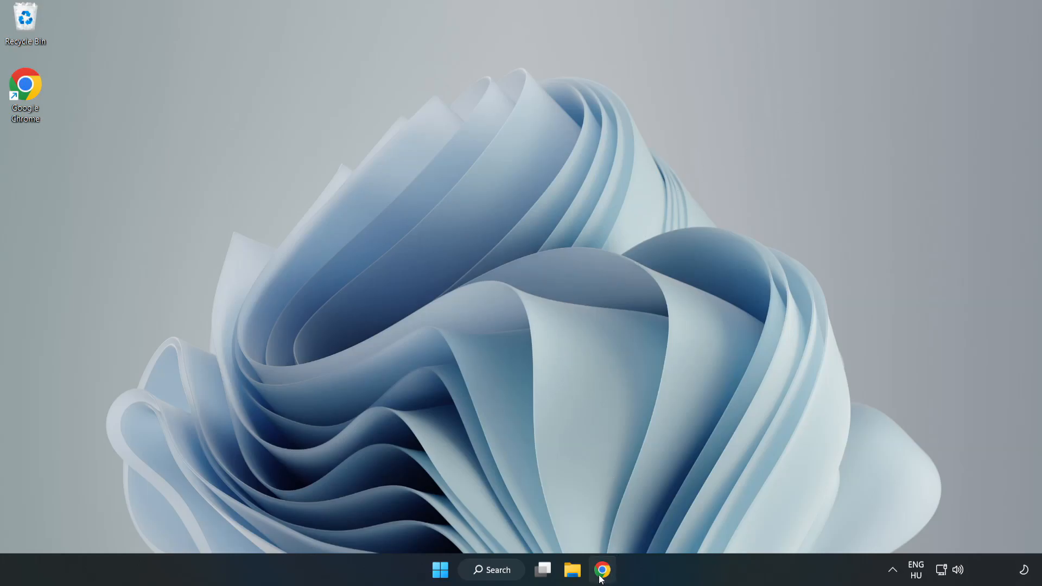
Download dxwebsetup.exe from the DirectX End-User Runtime page and launch it from the download bar
left_click(601, 570)
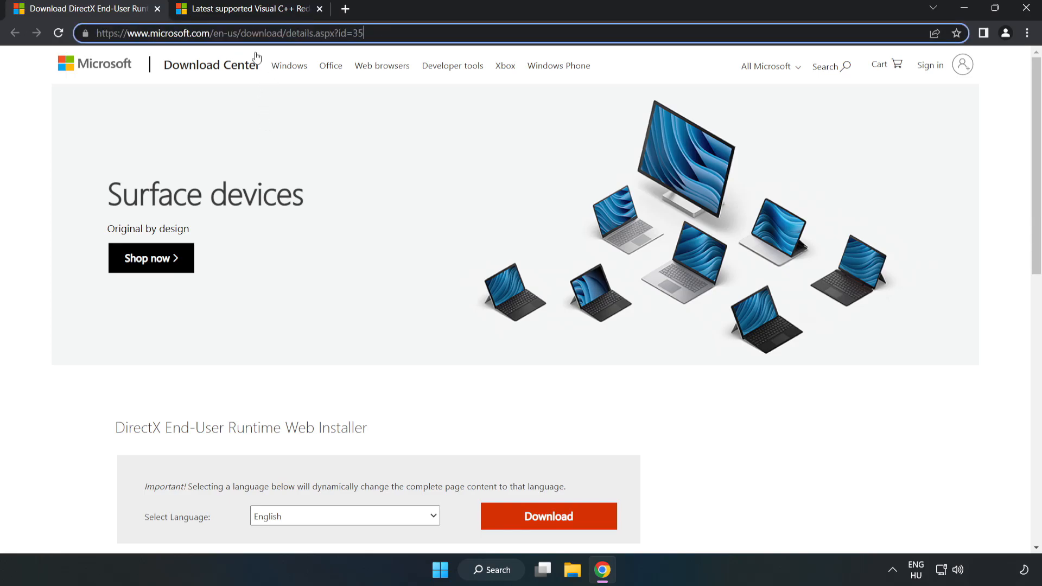
scroll("down", 3)
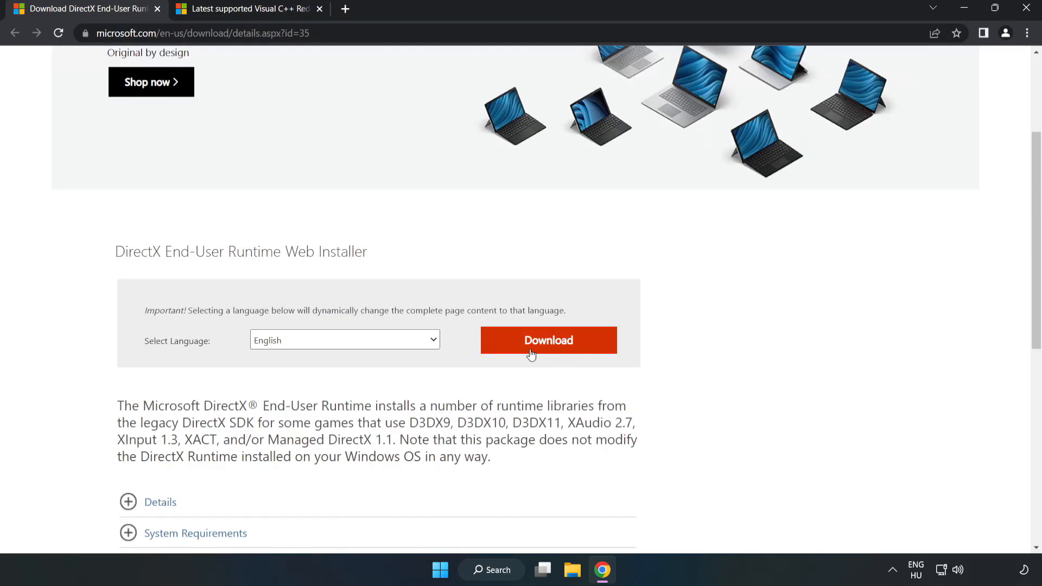
left_click(547, 340)
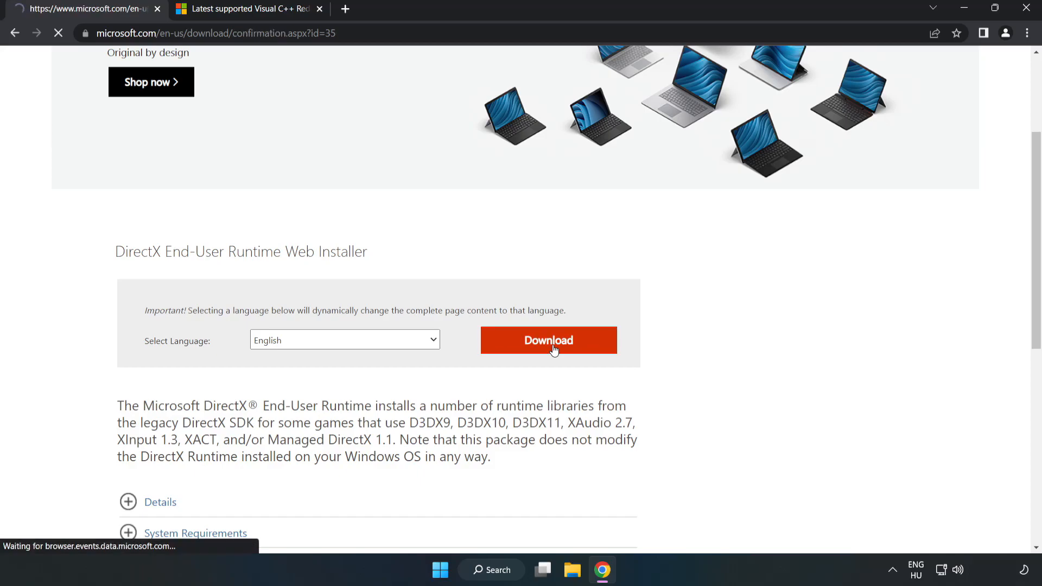
left_click(548, 339)
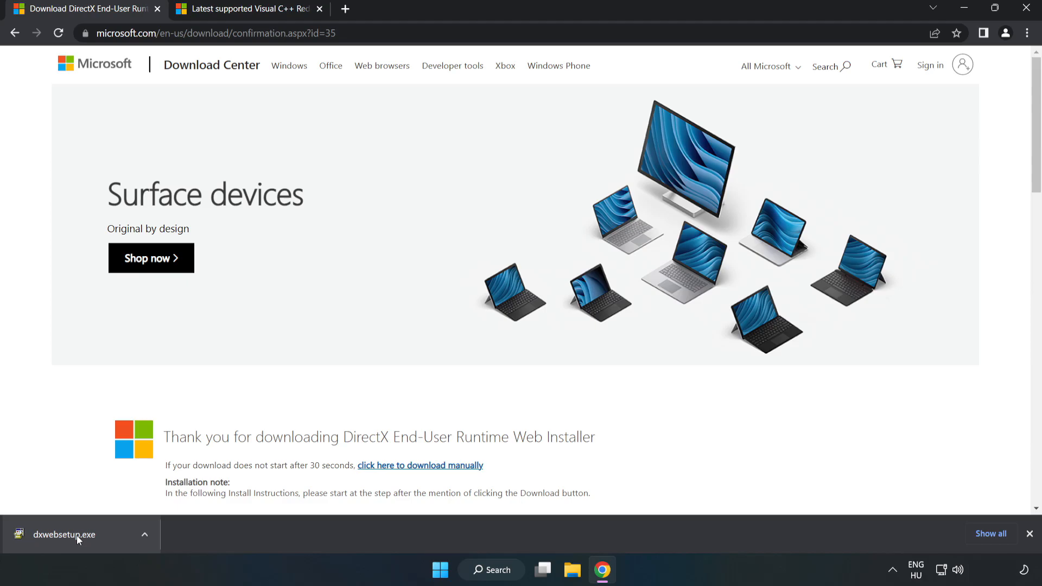
left_click(64, 534)
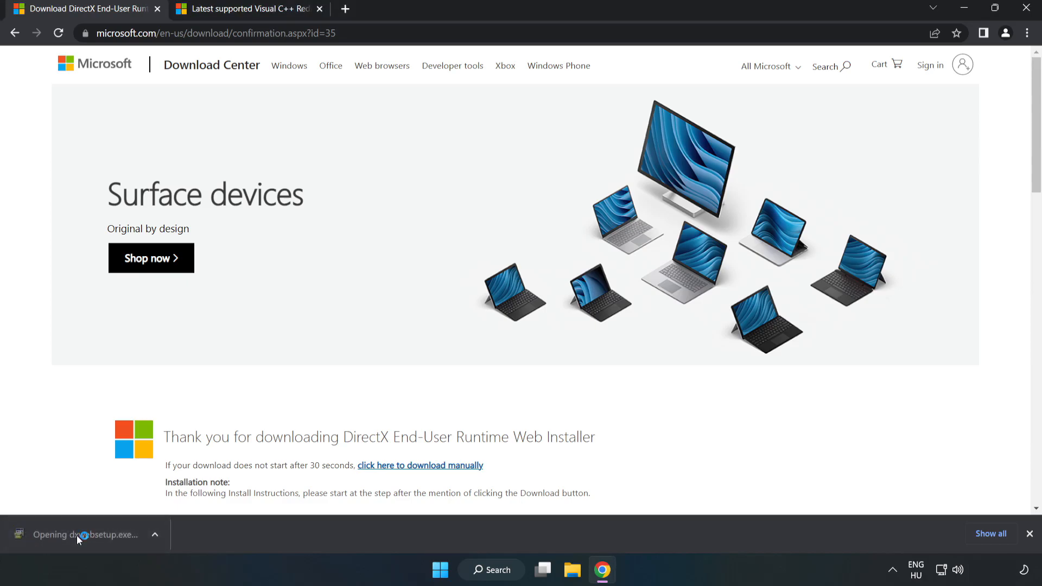
Accept the DirectX license agreement and continue setup
left_click(78, 534)
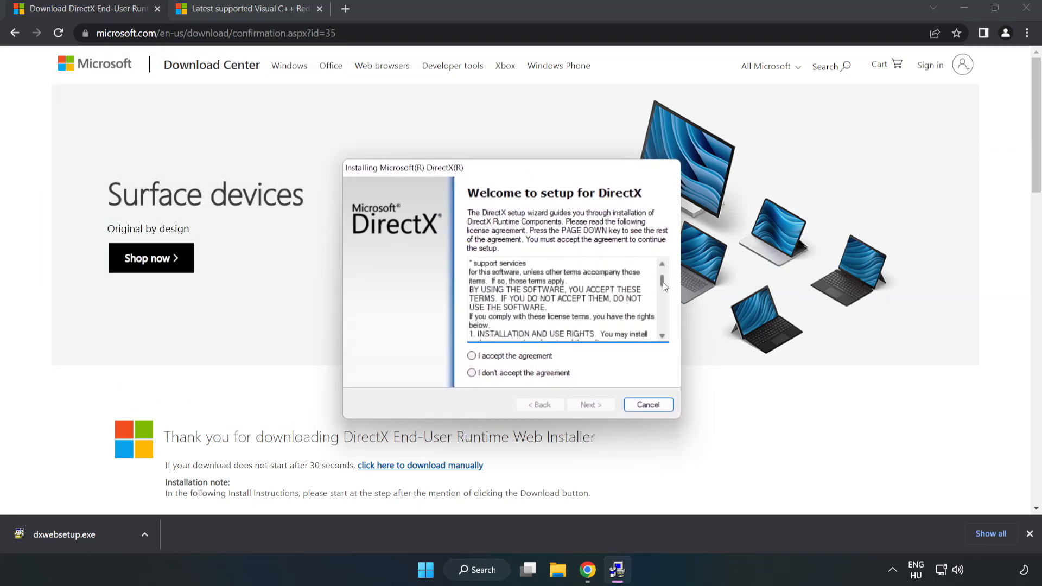
scroll("down", 3)
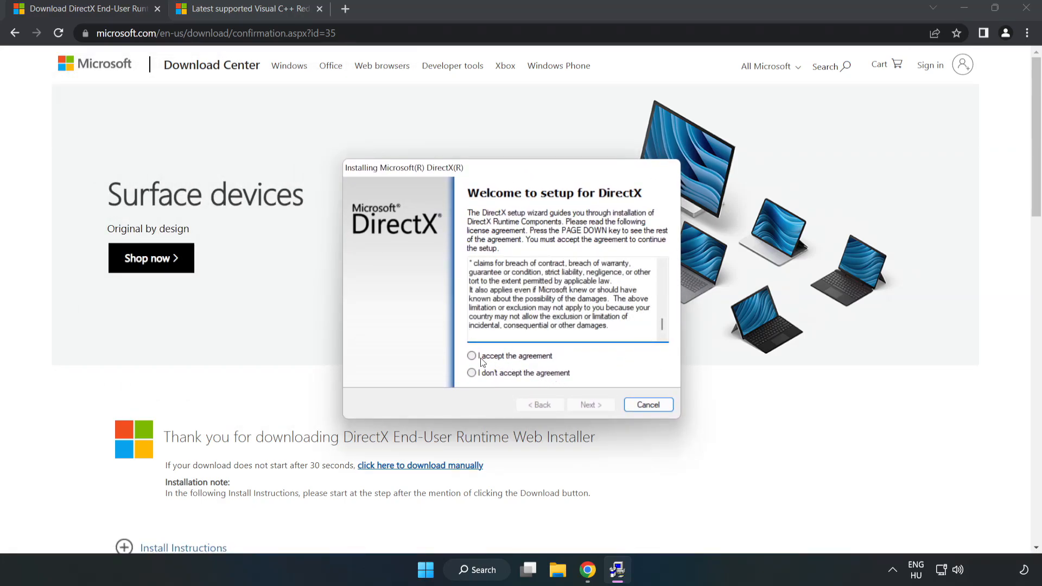
left_click(472, 356)
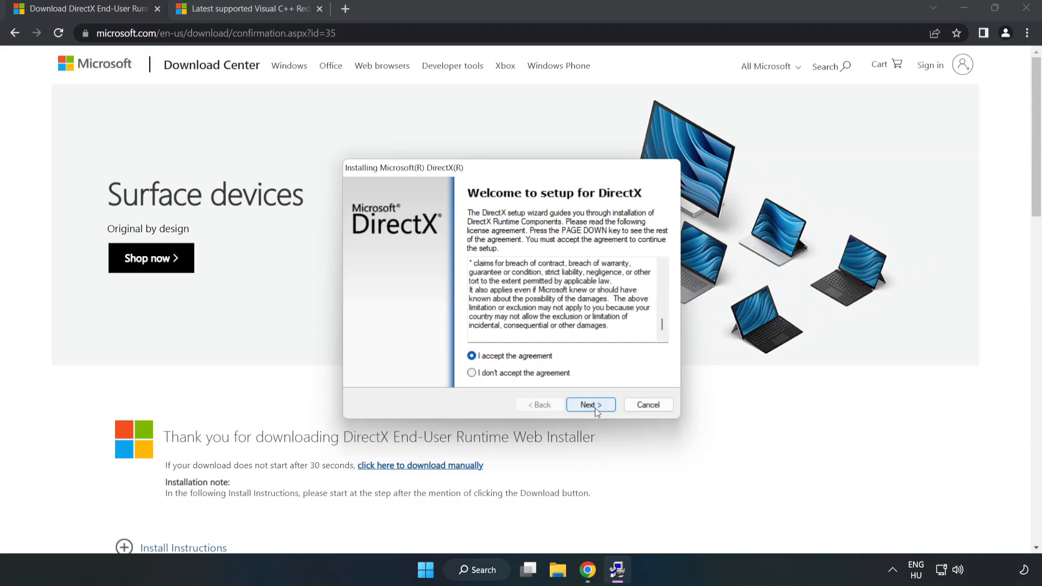
left_click(590, 404)
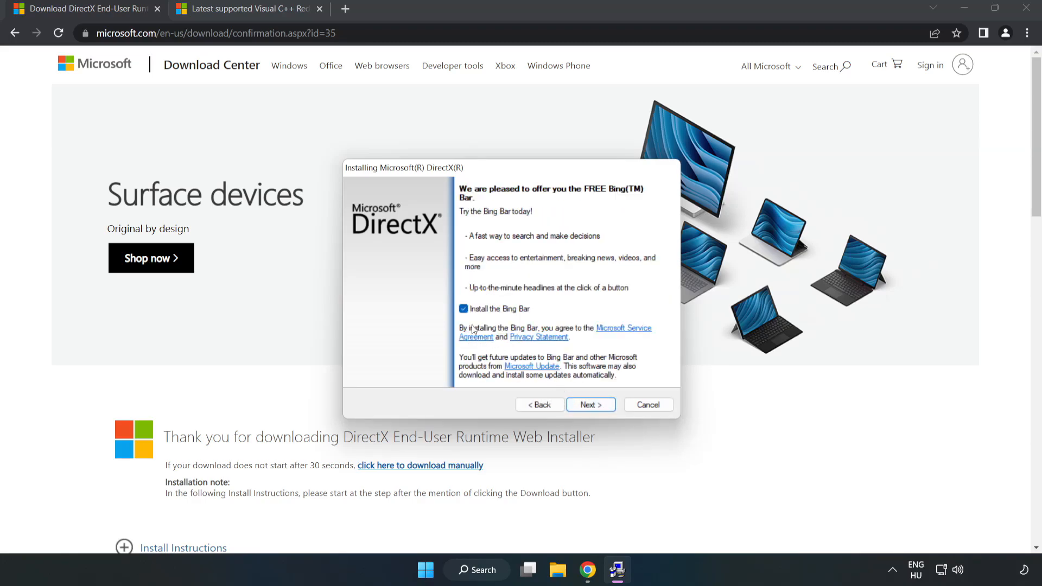
Decline the Bing Bar and finish setup, which reports a newer DirectX already installed
left_click(463, 308)
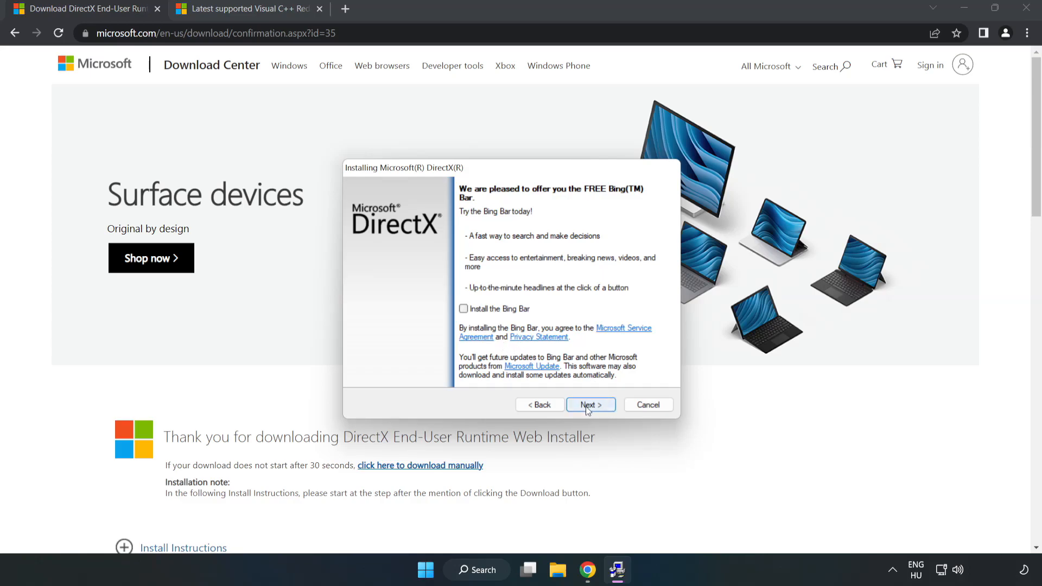
left_click(589, 405)
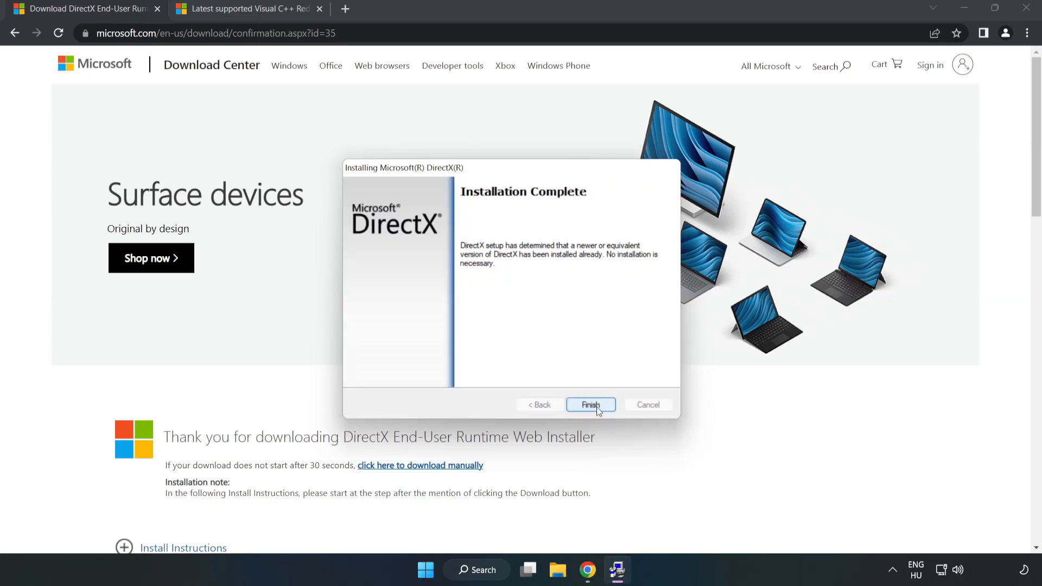
left_click(590, 405)
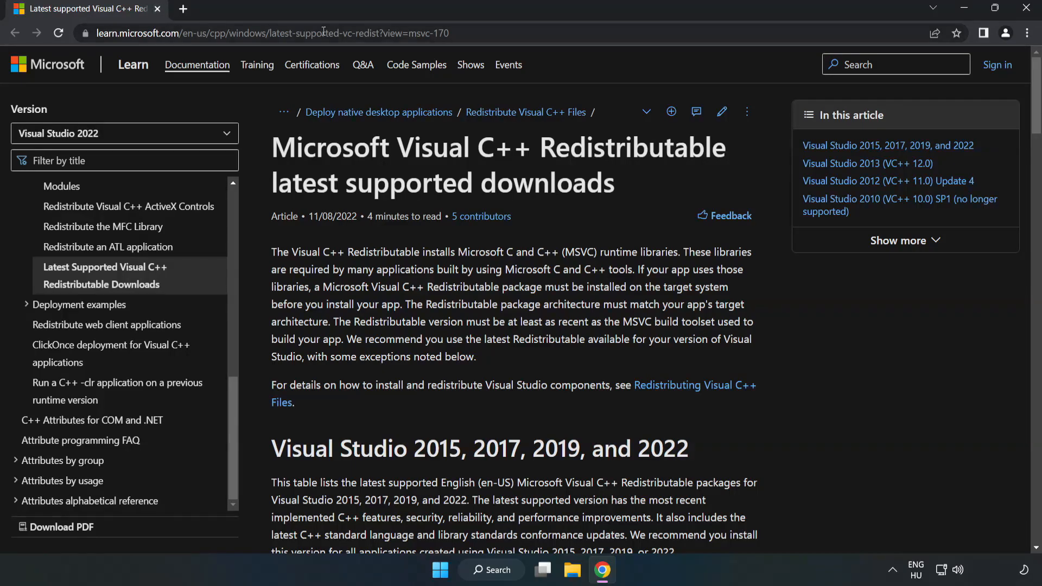
Download the vc_redist installers from the Visual Studio 2015–2022 table, starting with ARM64
left_click(266, 33)
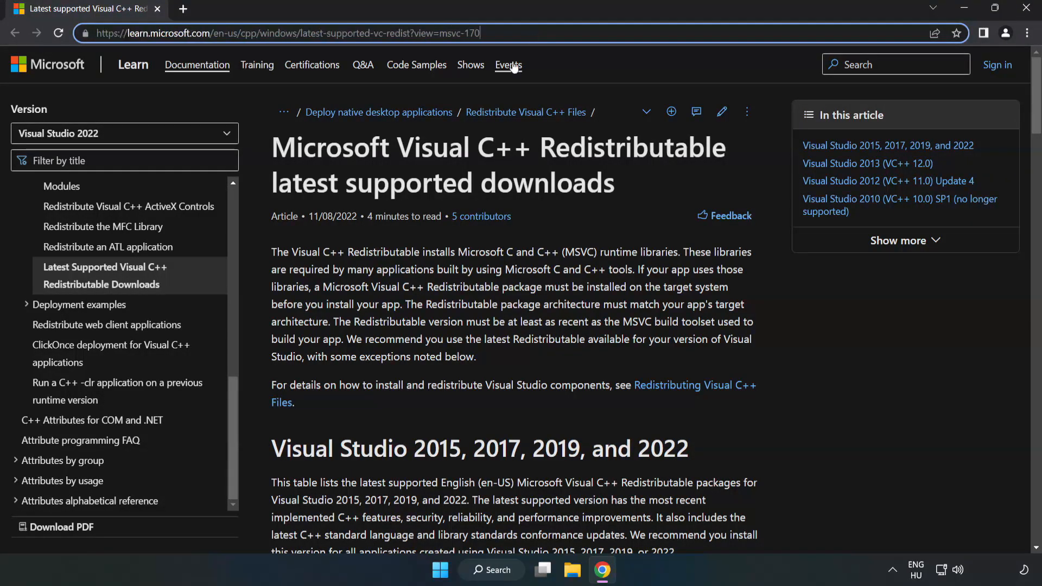
scroll("down", 3)
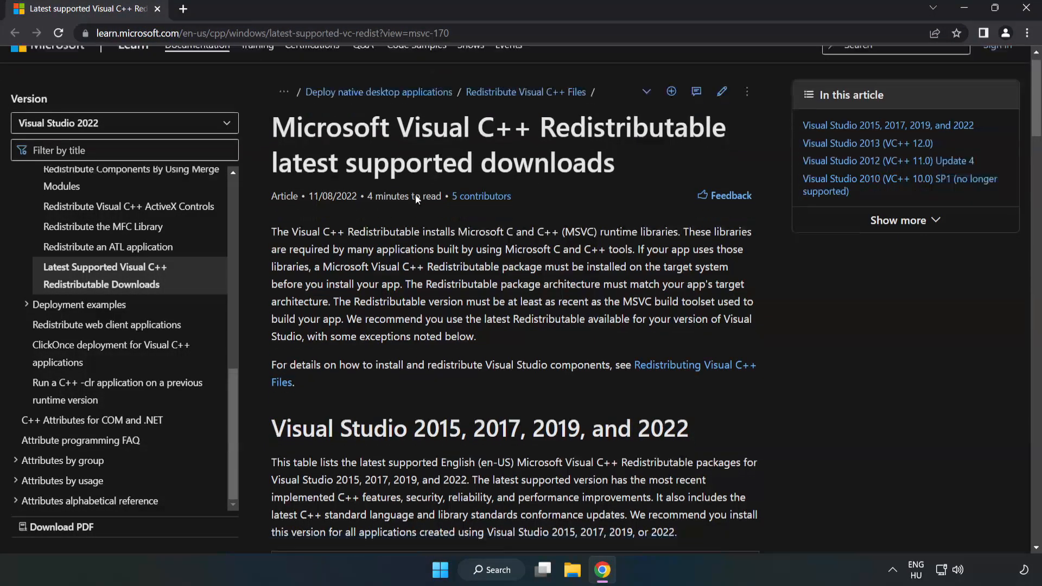
scroll("down", 3)
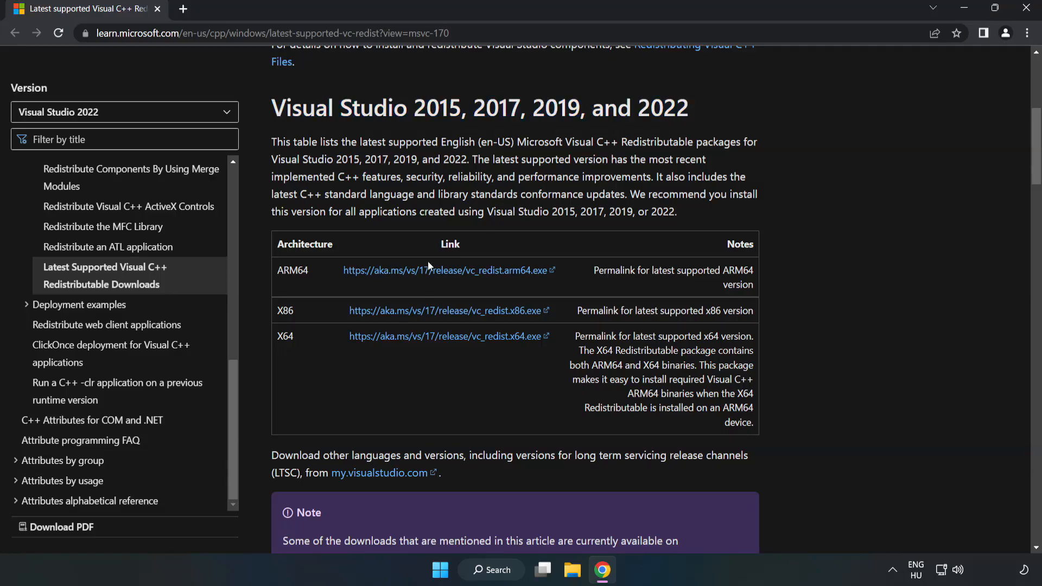
left_click(443, 270)
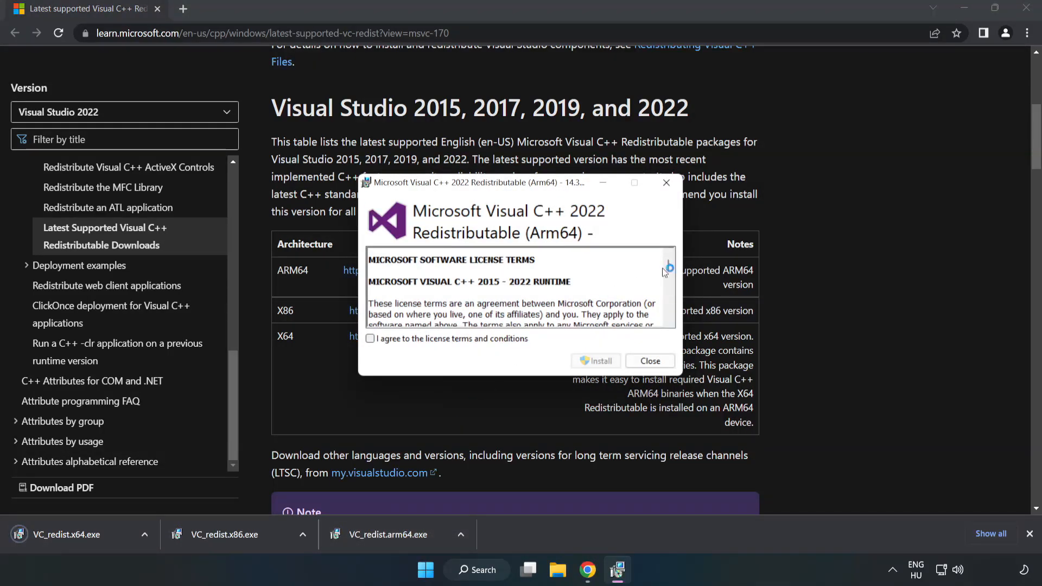
Attempt the ARM64 redistributable install and close its 'Setup Failed' unsupported-processor dialog
scroll("down", 3)
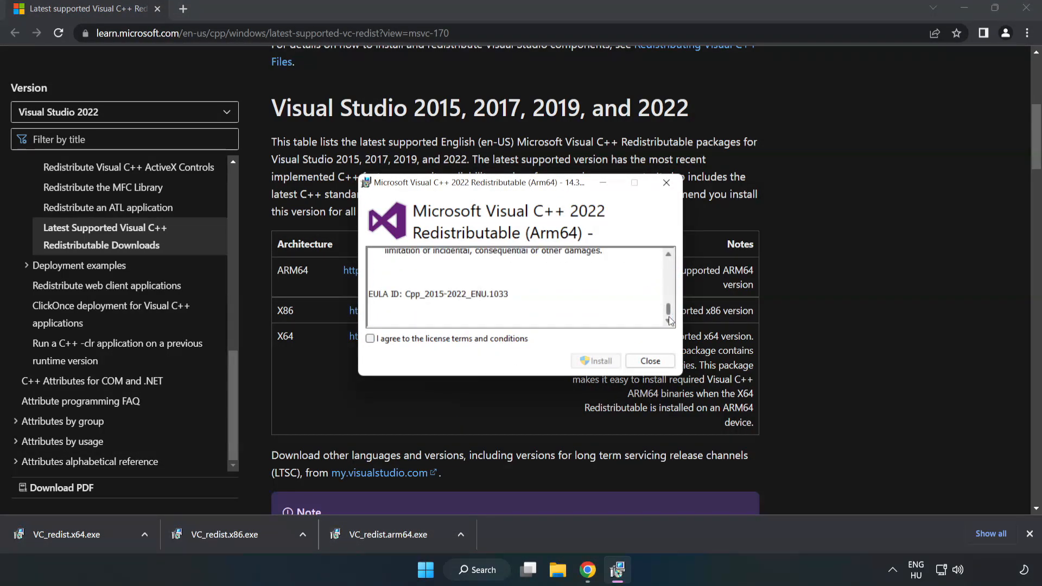
left_click(370, 339)
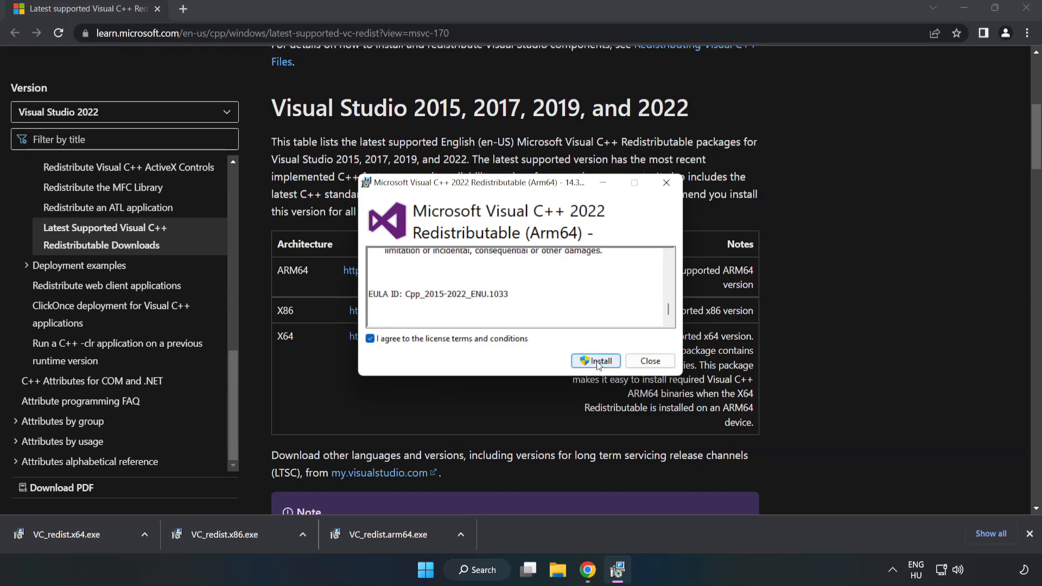
left_click(594, 360)
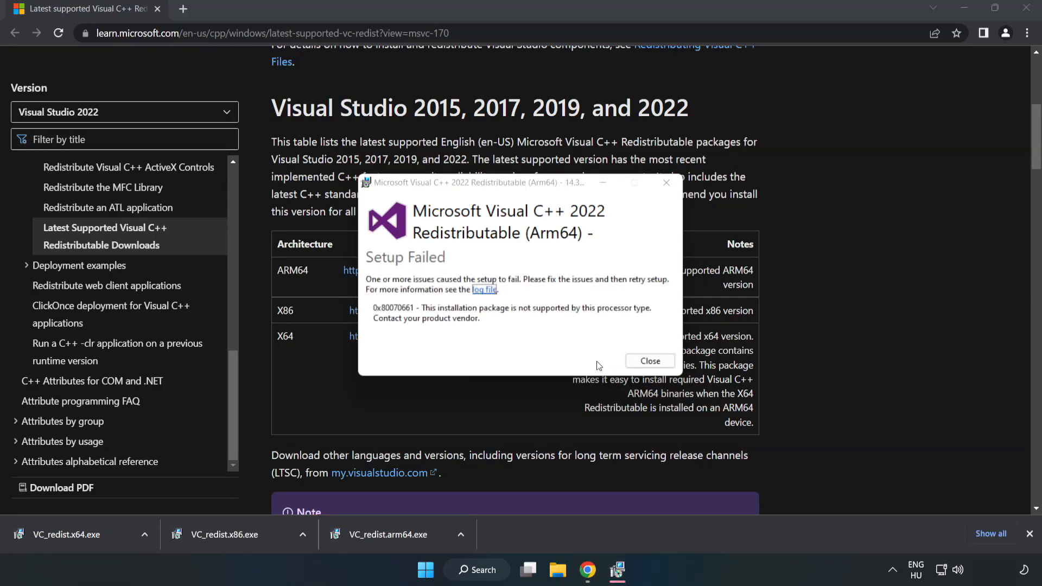
left_click(649, 360)
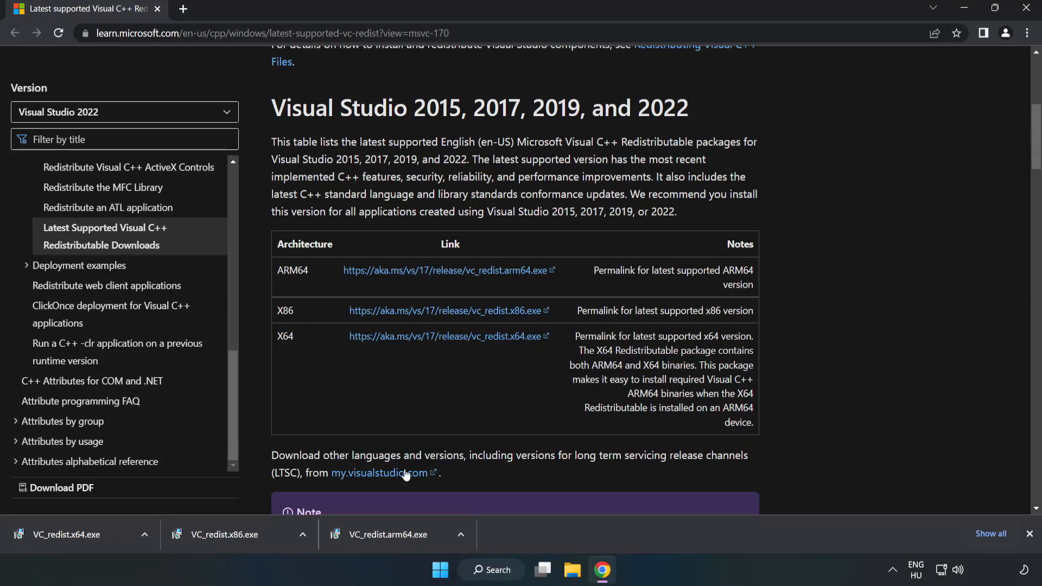
Launch VC_redist.x86.exe, agree to the license terms and install it
left_click(222, 533)
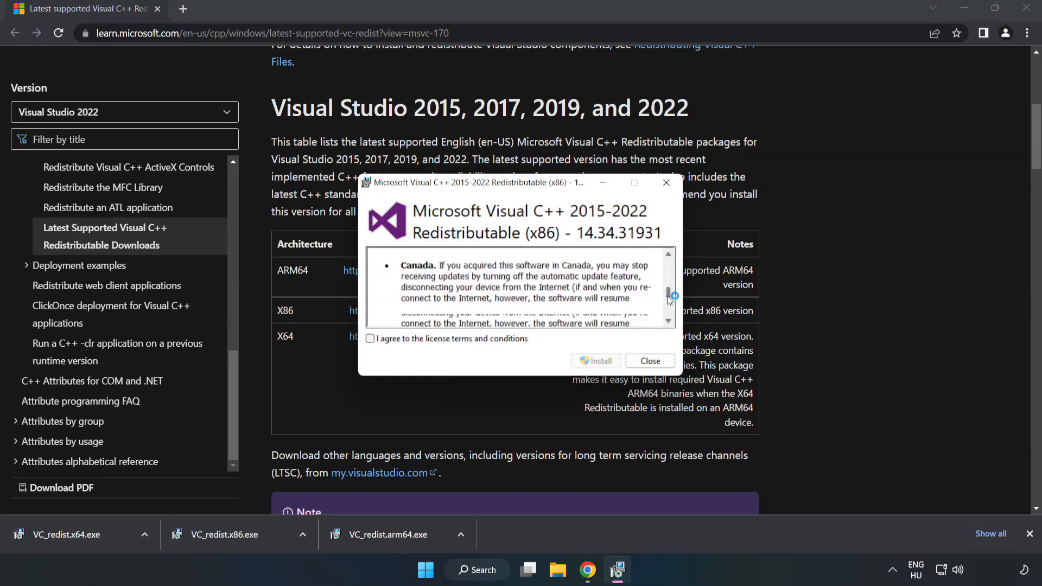
left_click(370, 338)
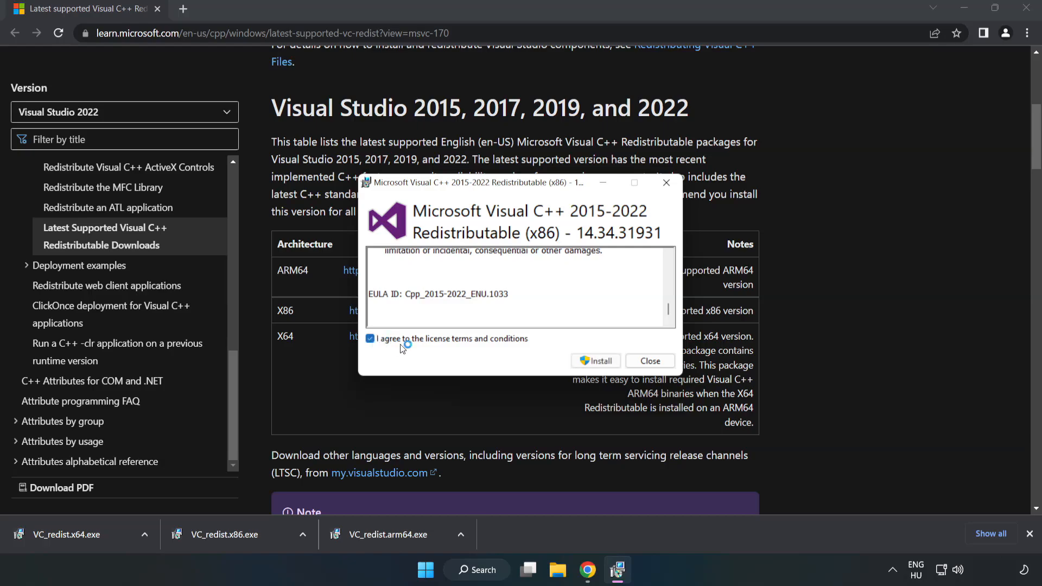
left_click(594, 360)
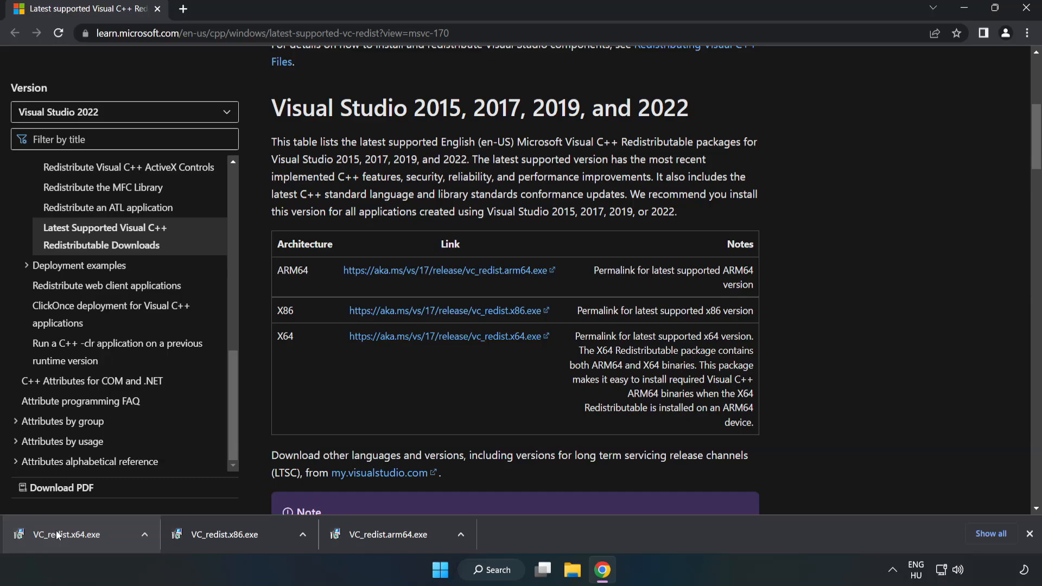
Launch VC_redist.x64.exe, install it and close after 'Setup Successful'
left_click(72, 533)
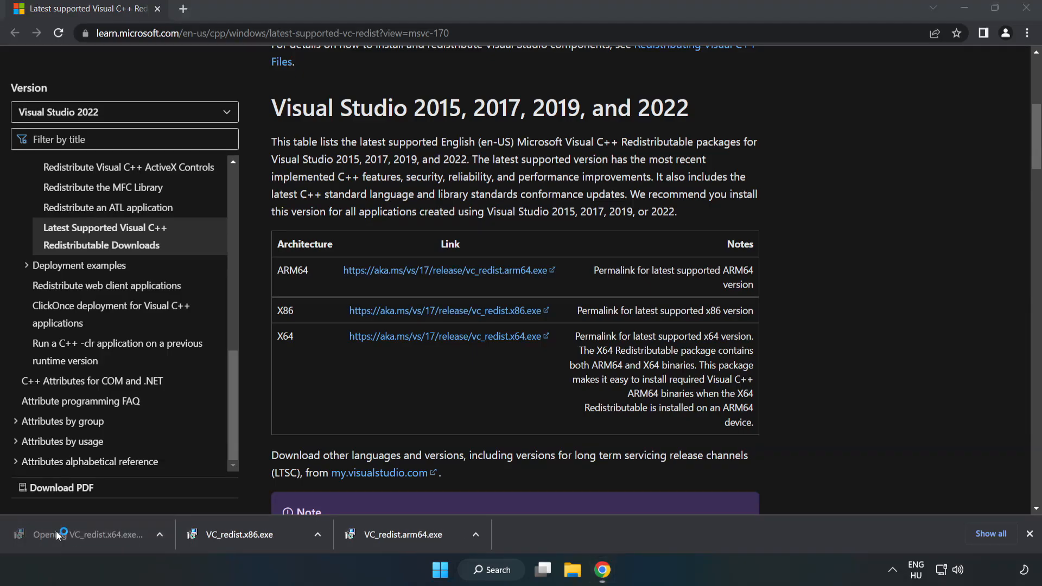
left_click(90, 534)
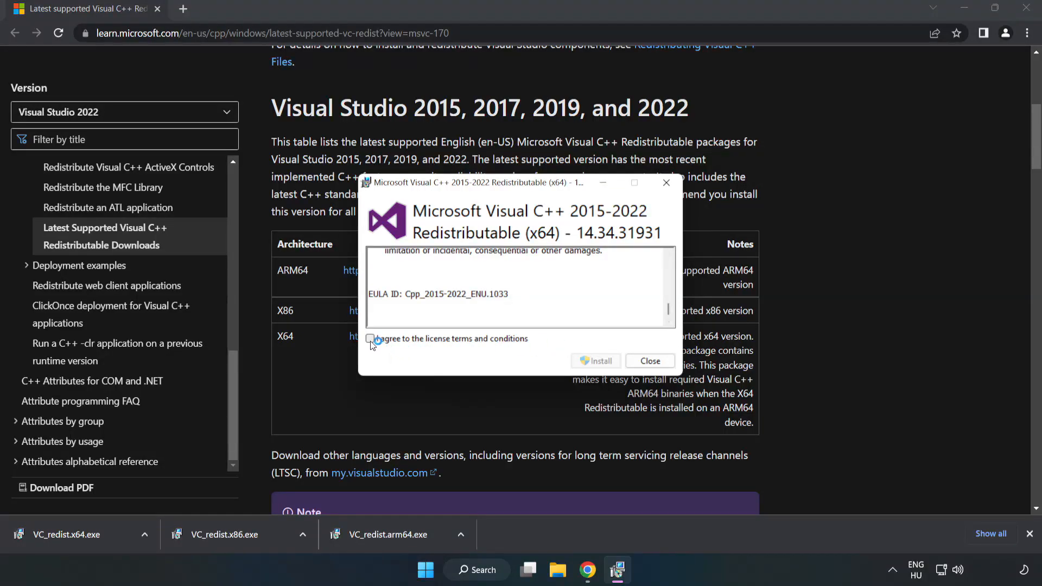
left_click(595, 360)
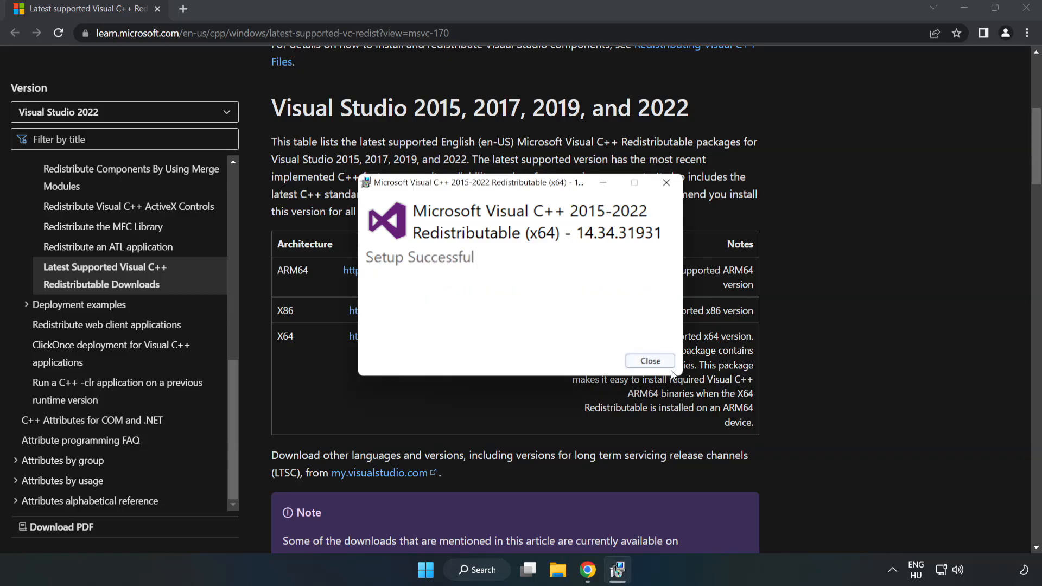
left_click(649, 361)
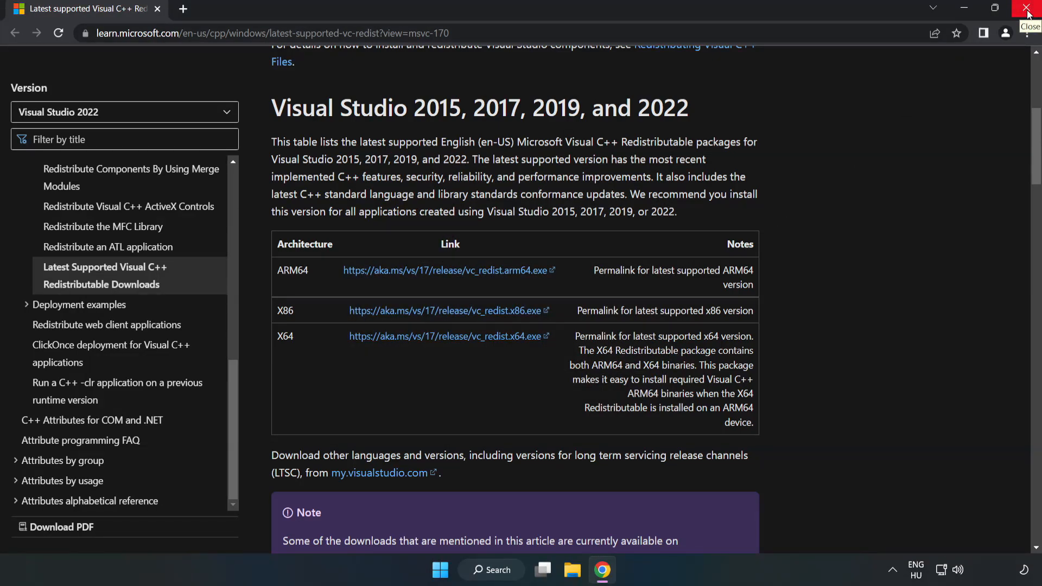
Close Chrome and launch Command Prompt as administrator via a search for 'cmd'
left_click(1028, 10)
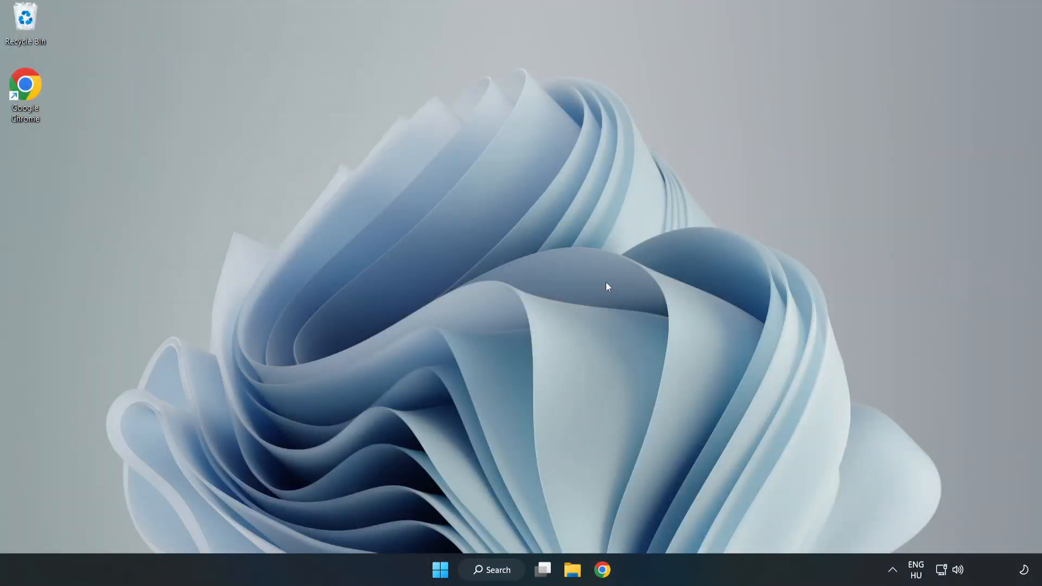
left_click(490, 570)
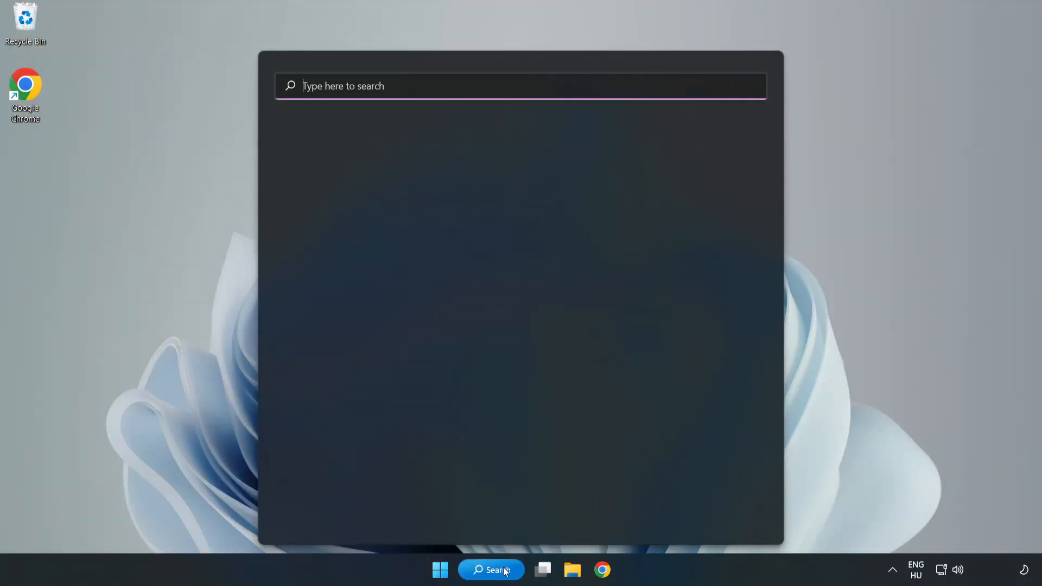
left_click(490, 570)
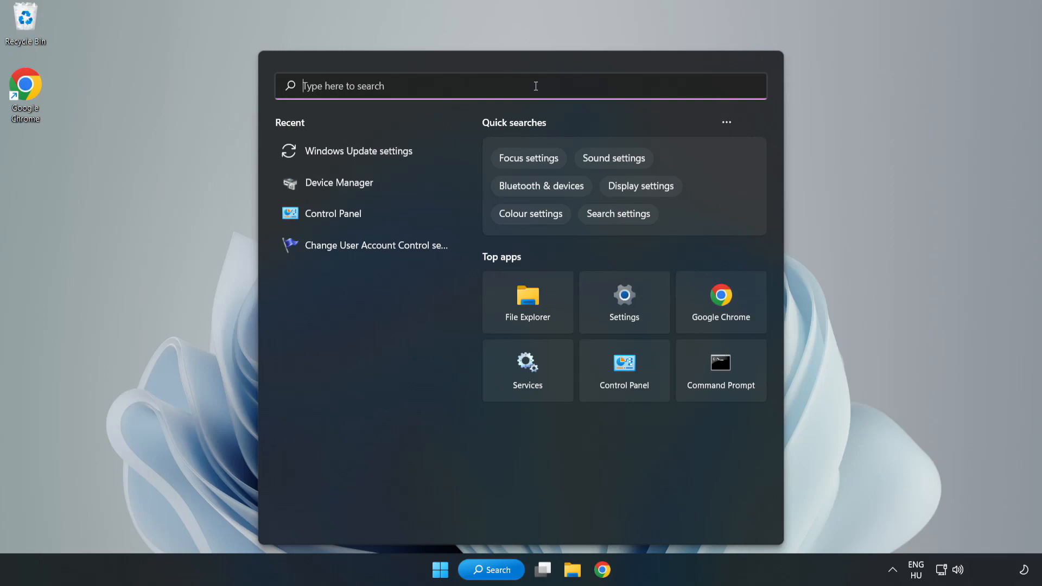
type("cmd")
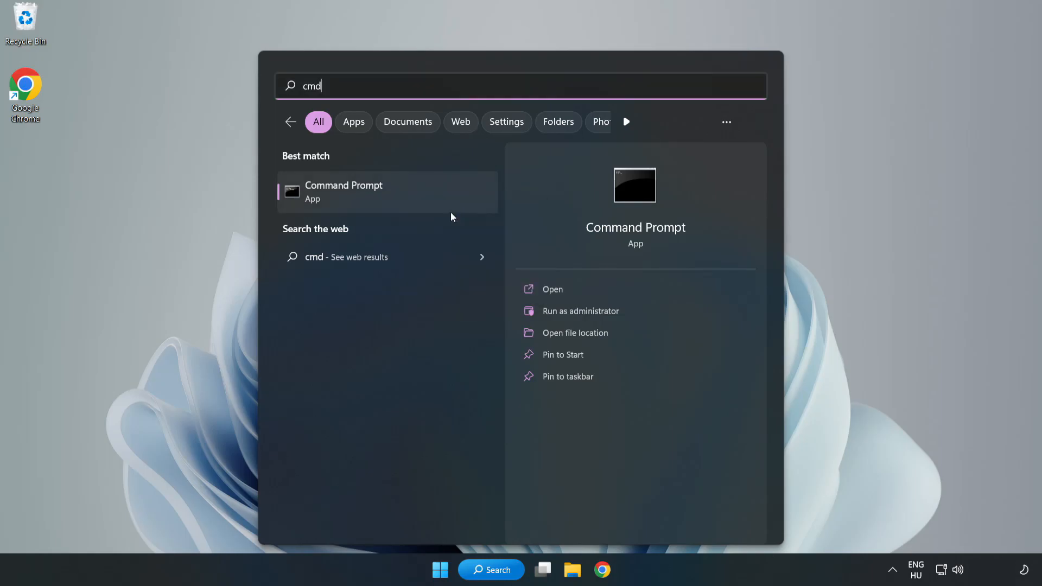
left_click(580, 311)
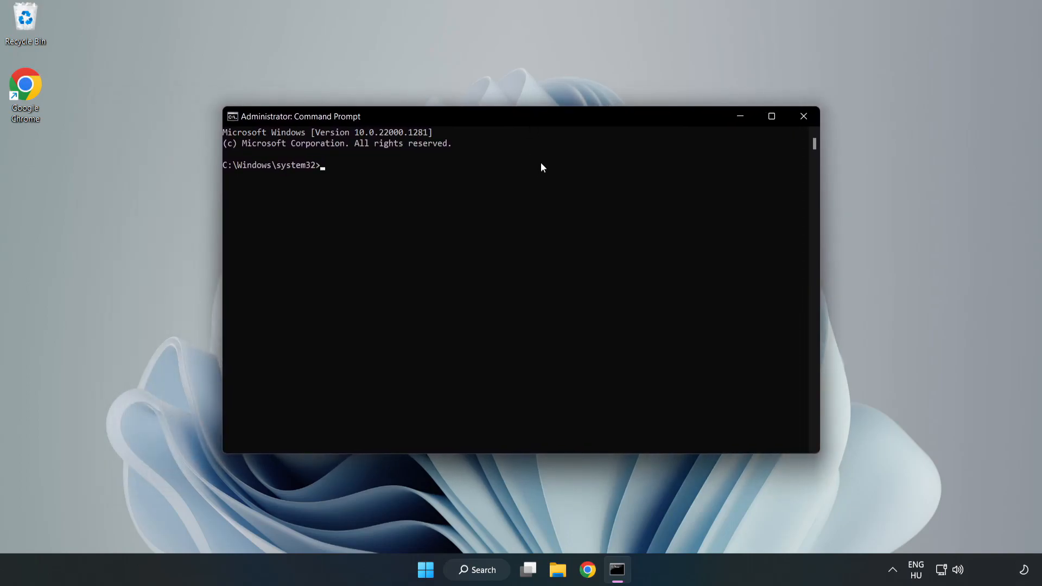
Run sfc /scannow, which finds no integrity violations, then close Command Prompt
type("sfc")
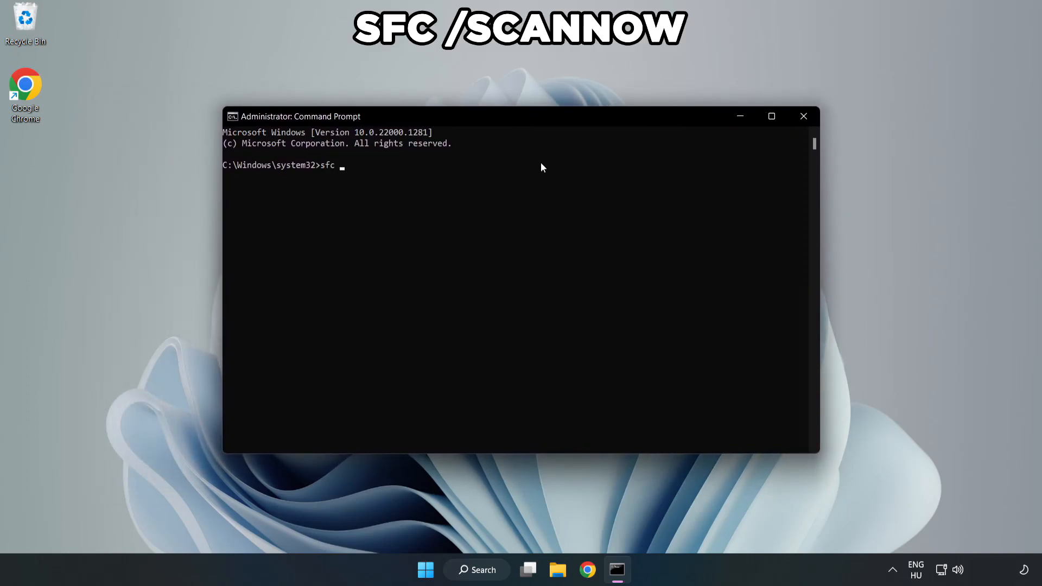
type("/scann")
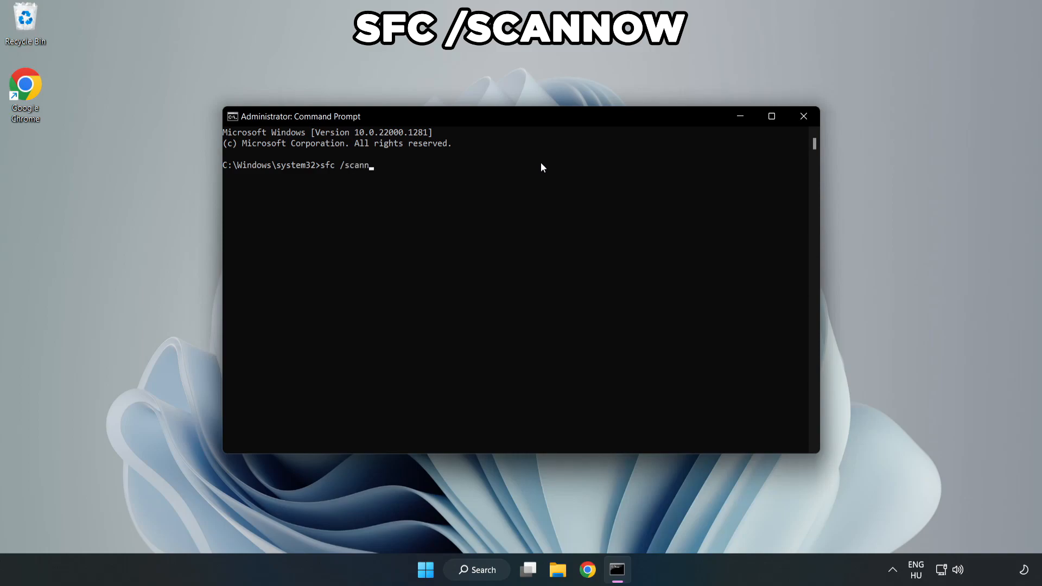
type("ow")
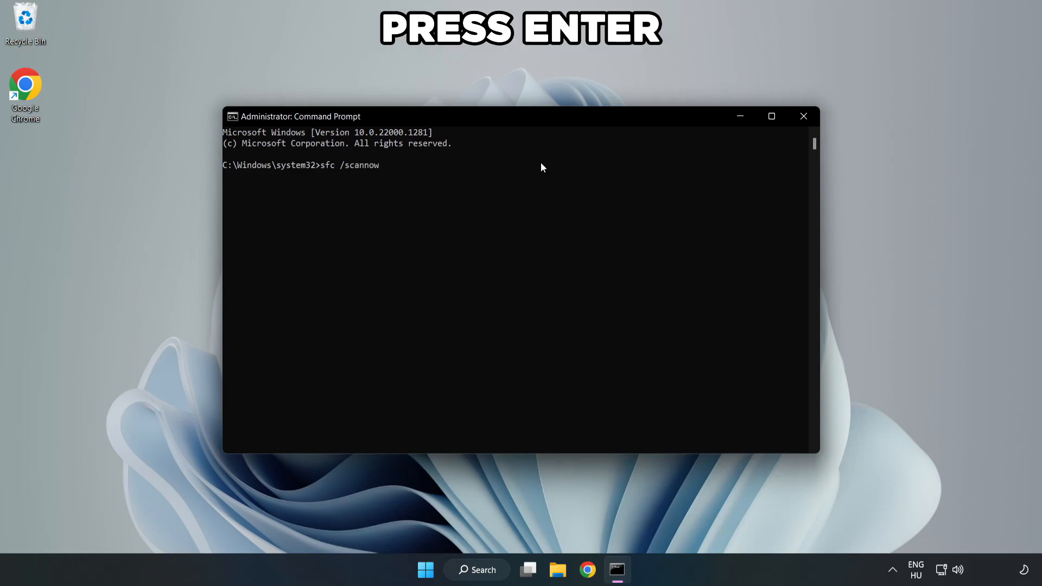
key("Enter")
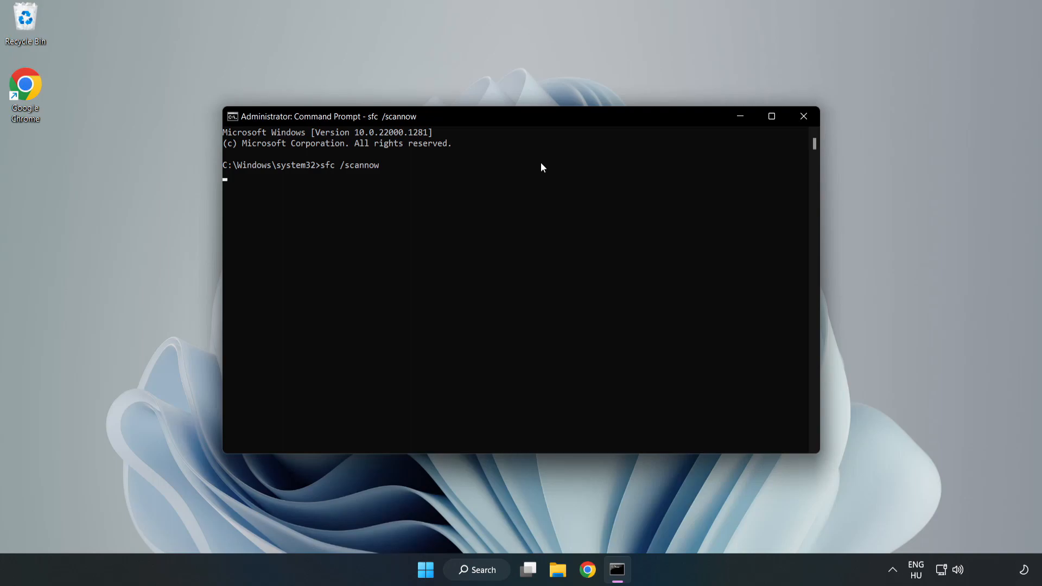
key("enter")
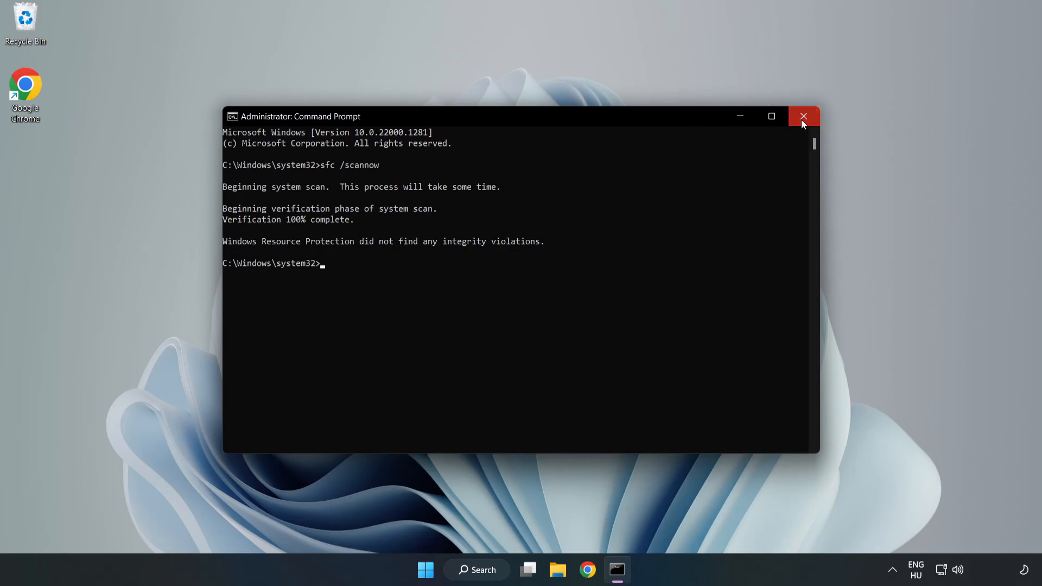
left_click(803, 116)
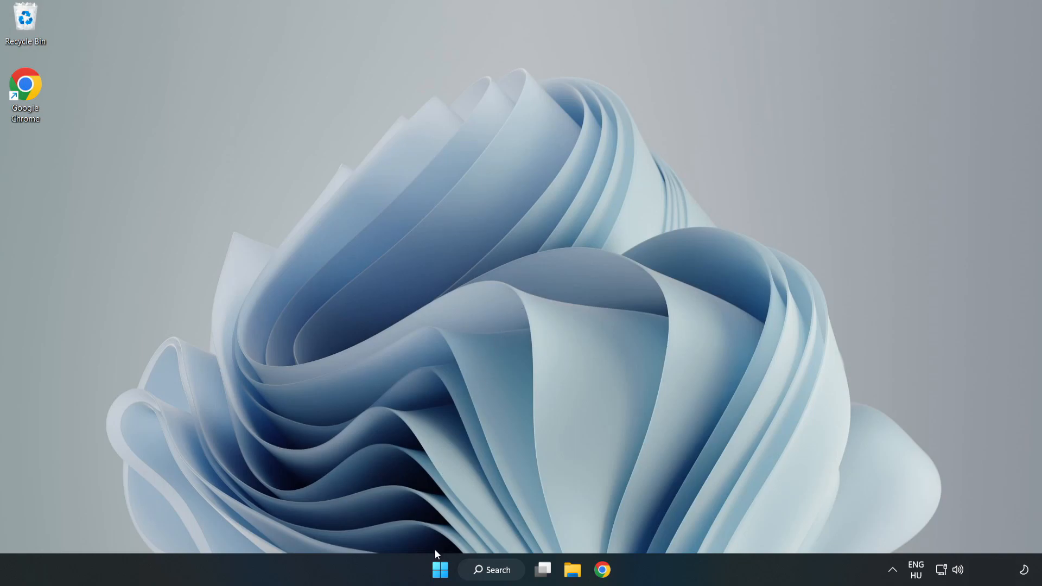
Show the Start menu's power options to restart the PC
left_click(440, 570)
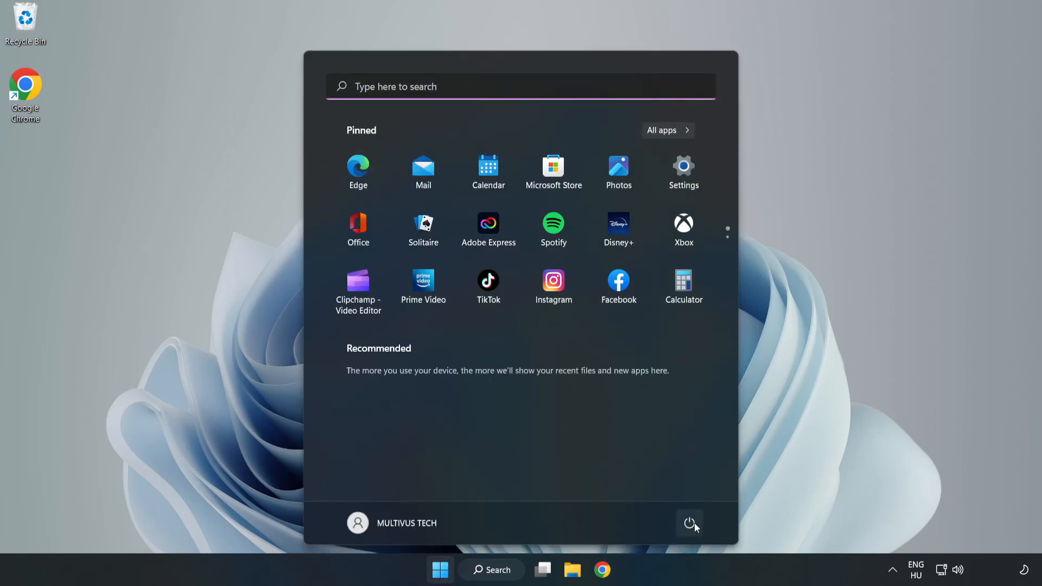
left_click(688, 523)
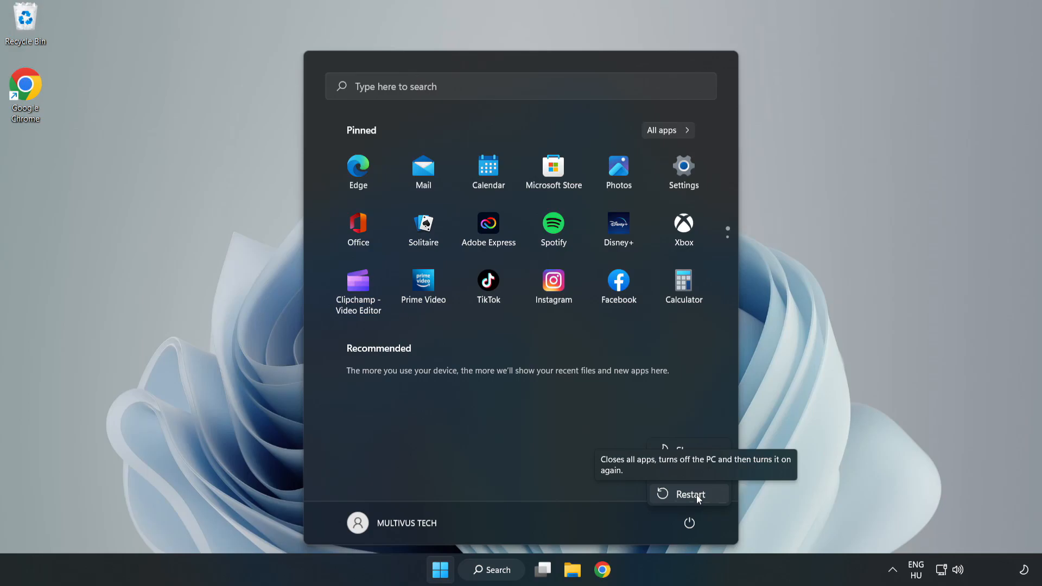